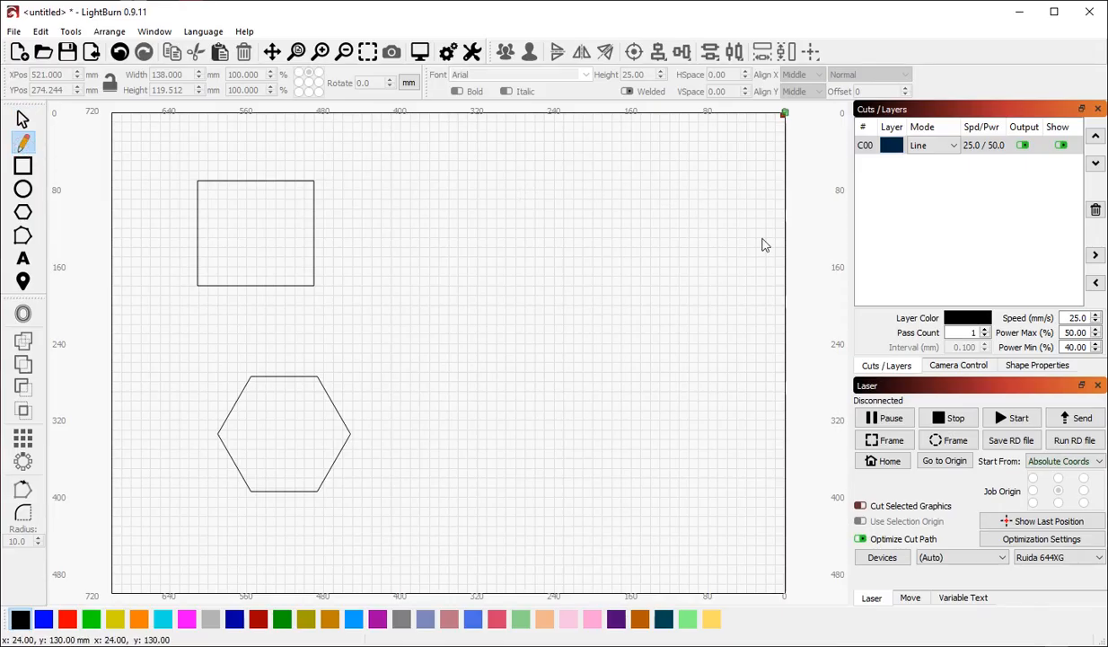
mouse_move(575, 210)
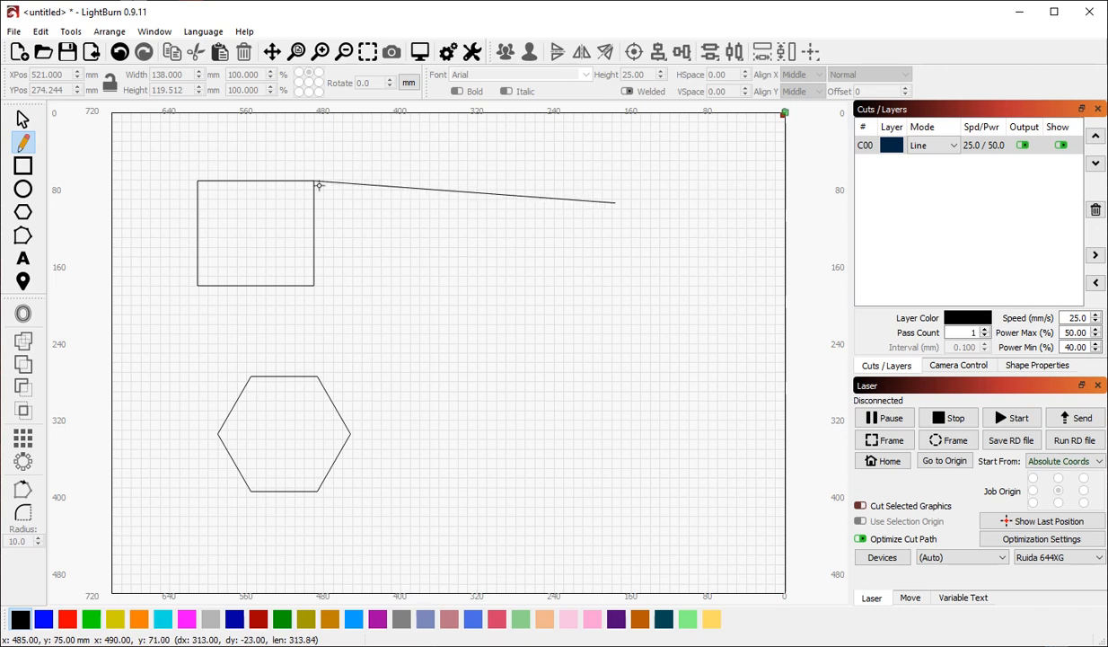
mouse_move(317, 176)
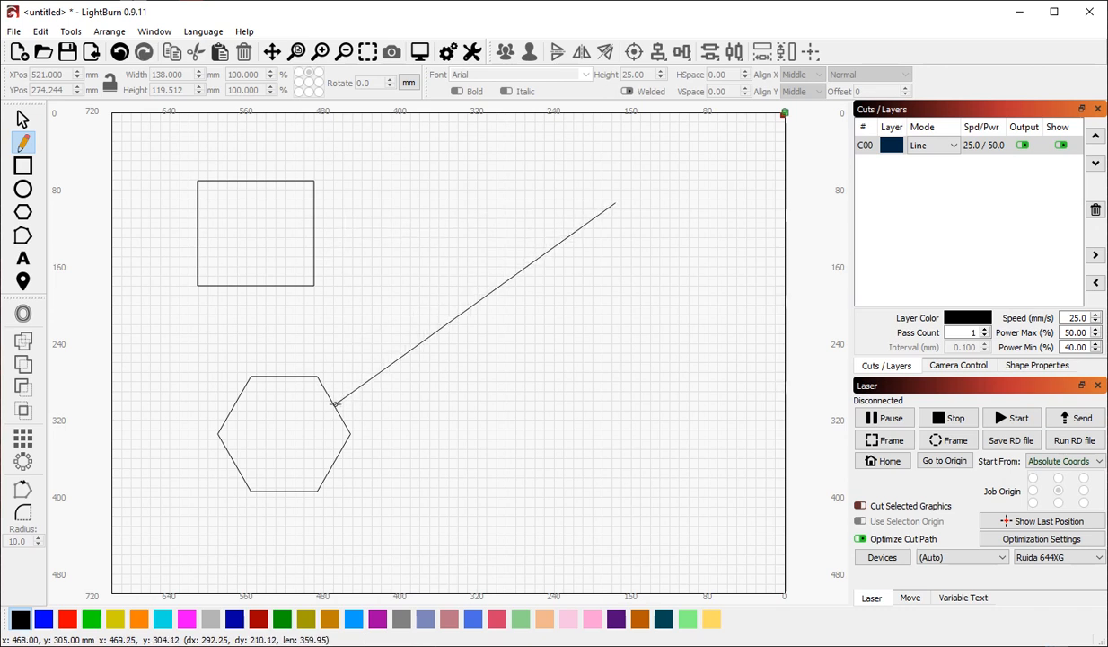
Draw lines from the wedge snapping onto the hexagon's top-left vertex
left_click_drag(338, 403, 314, 223)
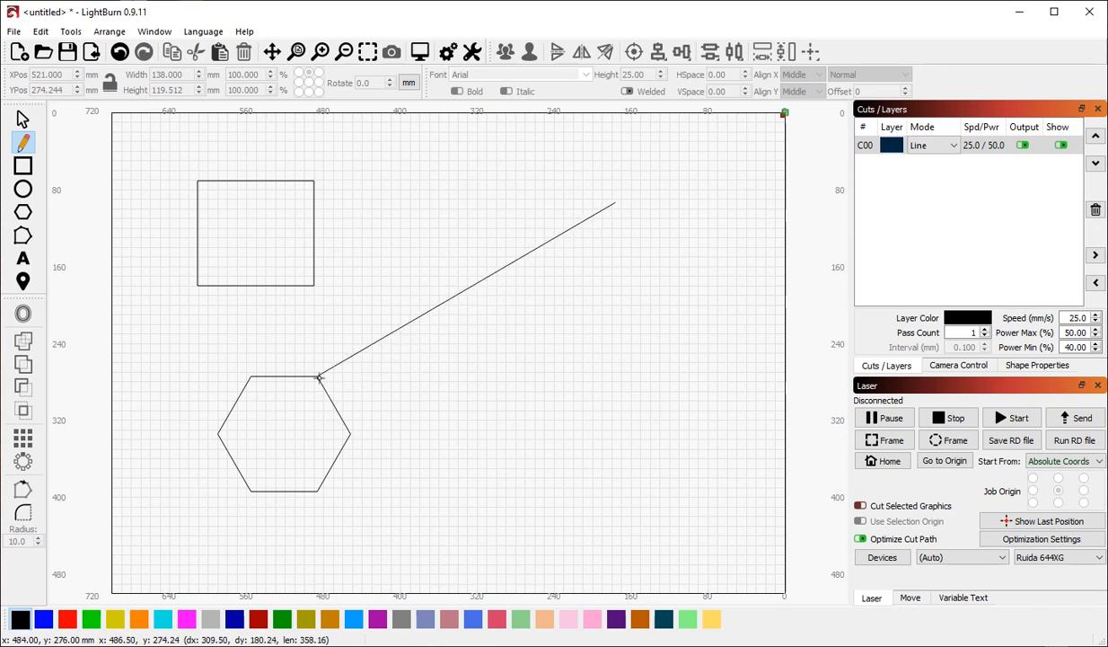
left_click_drag(320, 377, 259, 231)
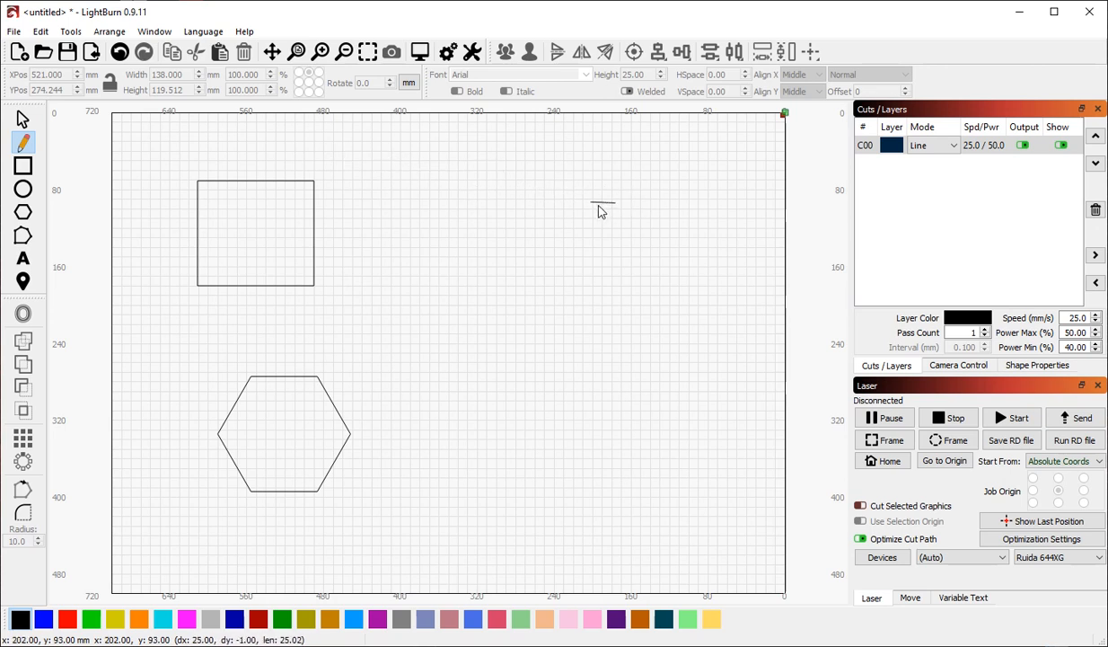
mouse_move(601, 212)
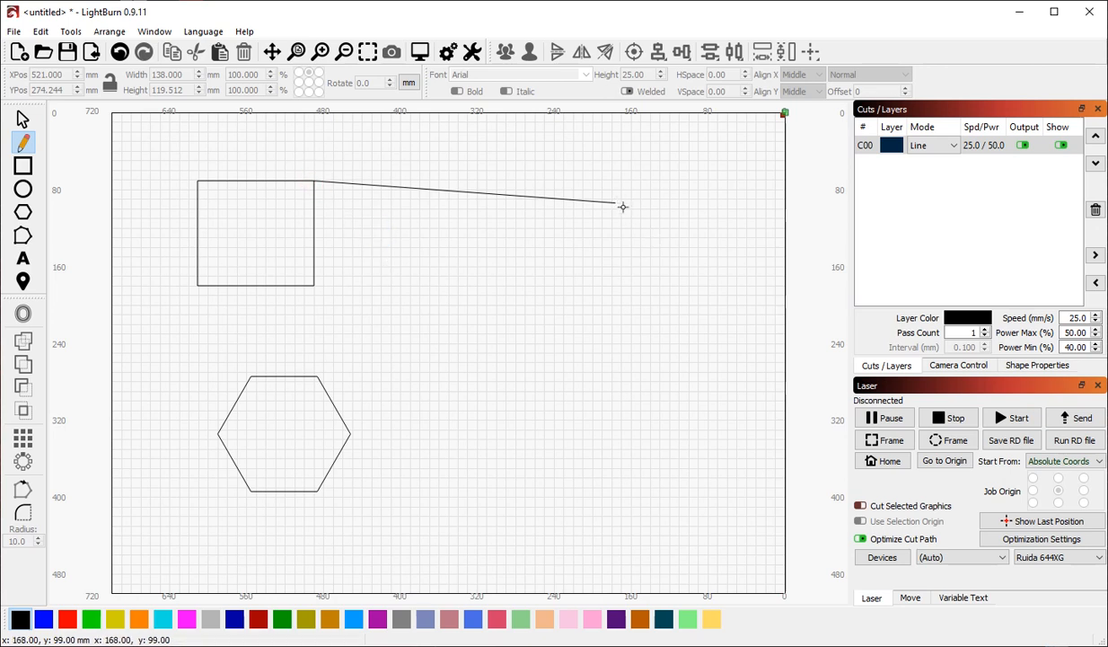
mouse_move(616, 203)
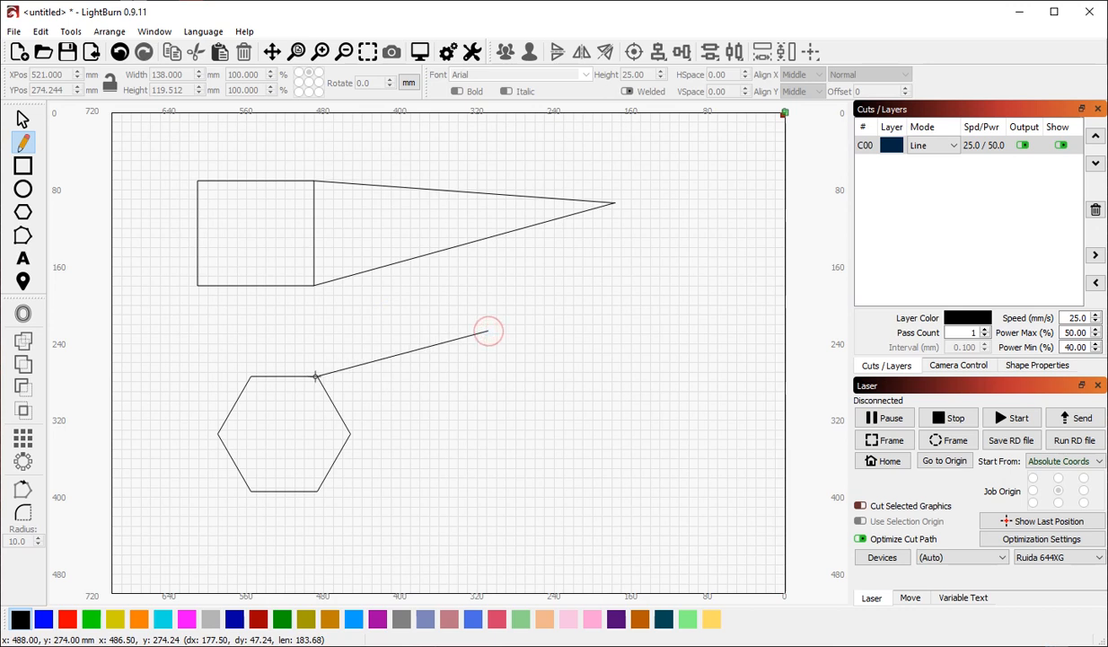
left_click_drag(314, 375, 349, 431)
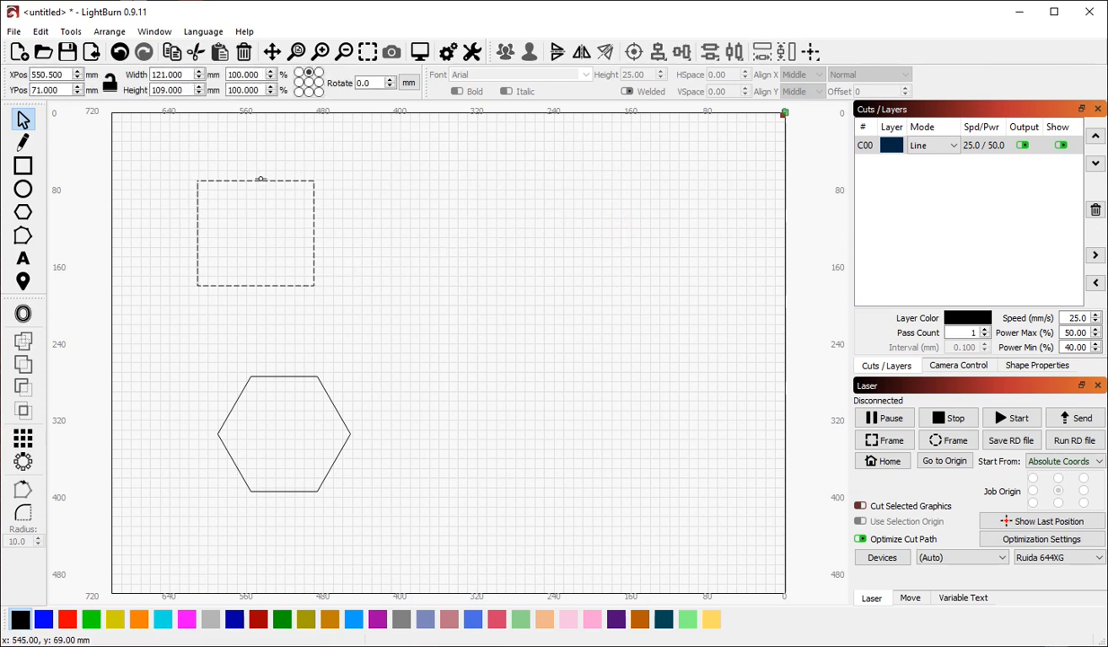
Paste a copy of the square and drag it clear to the right of the original
right_click(256, 231)
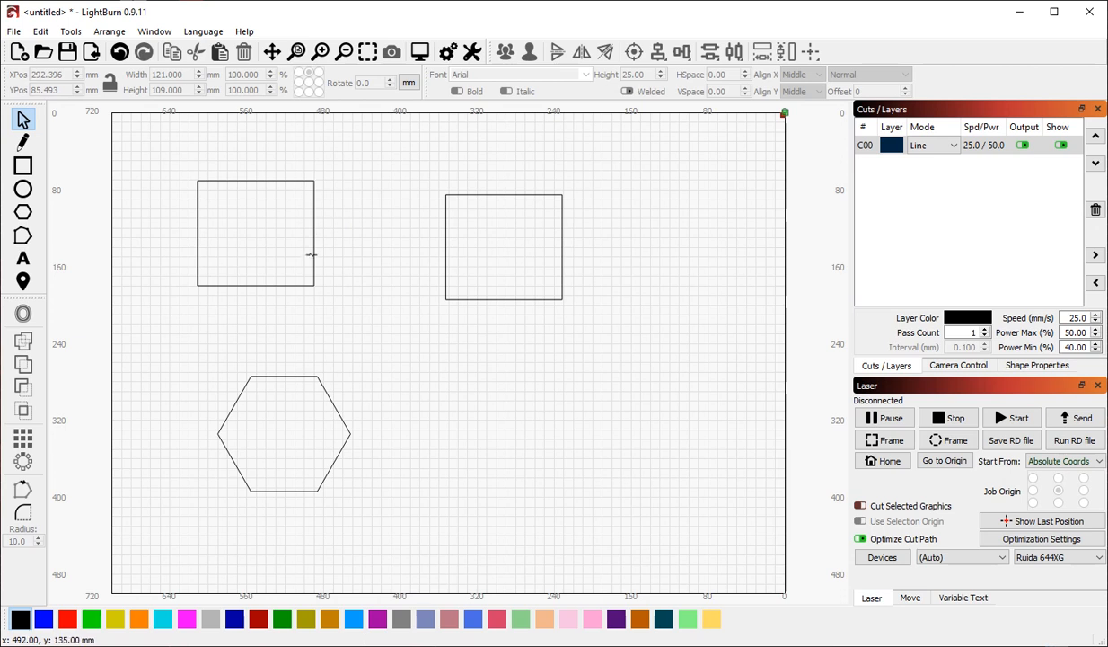
mouse_move(629, 140)
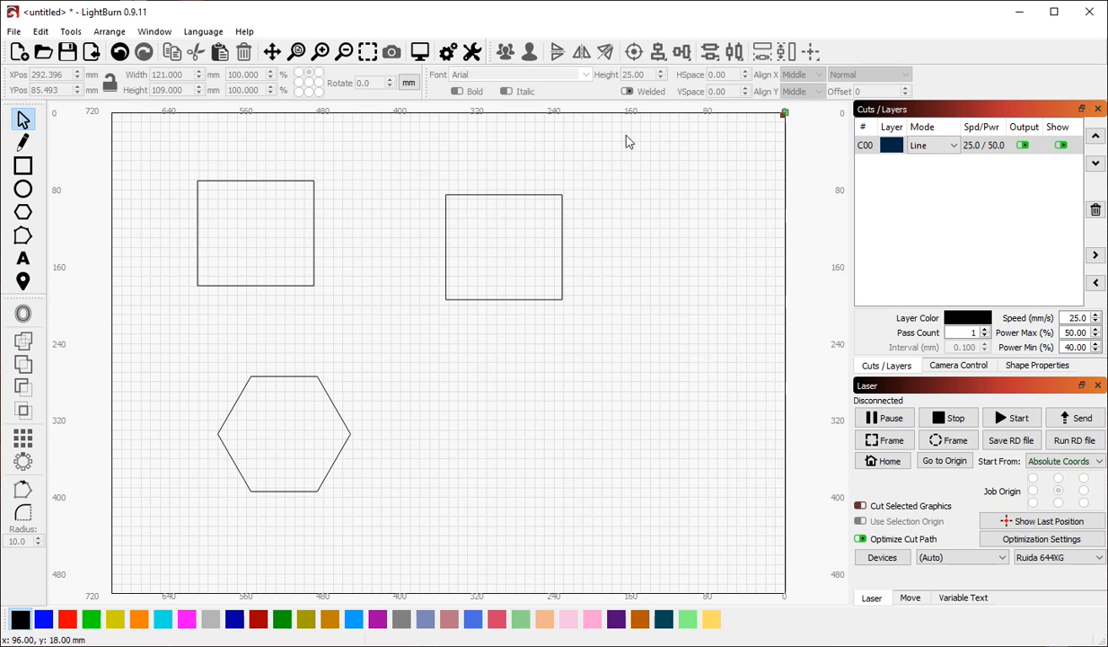
mouse_move(543, 194)
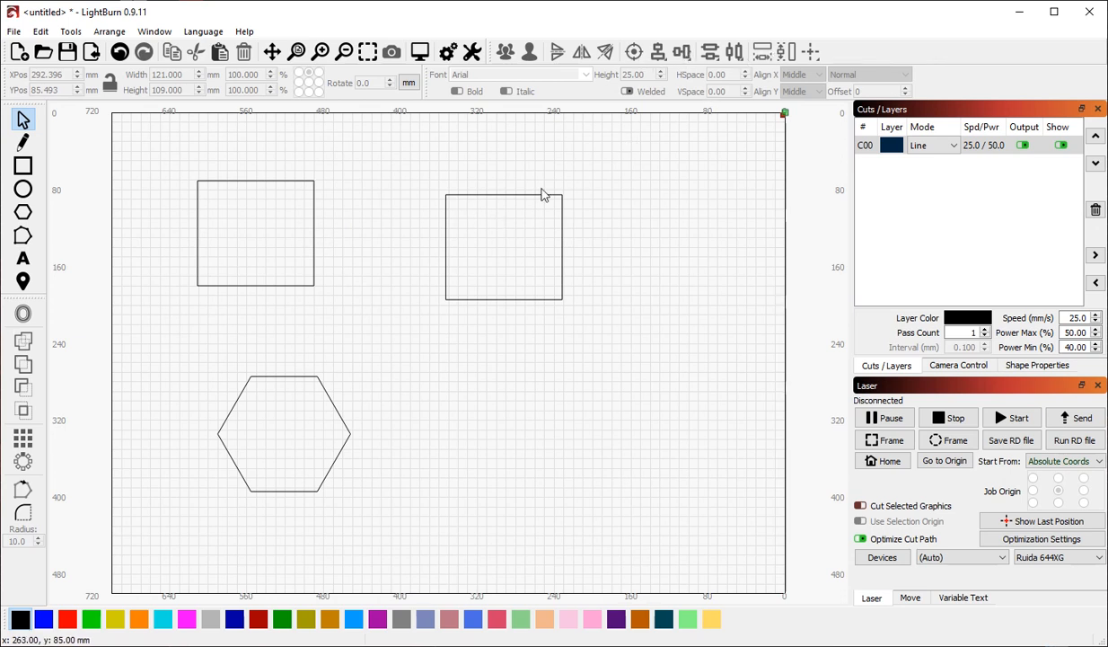
mouse_move(447, 233)
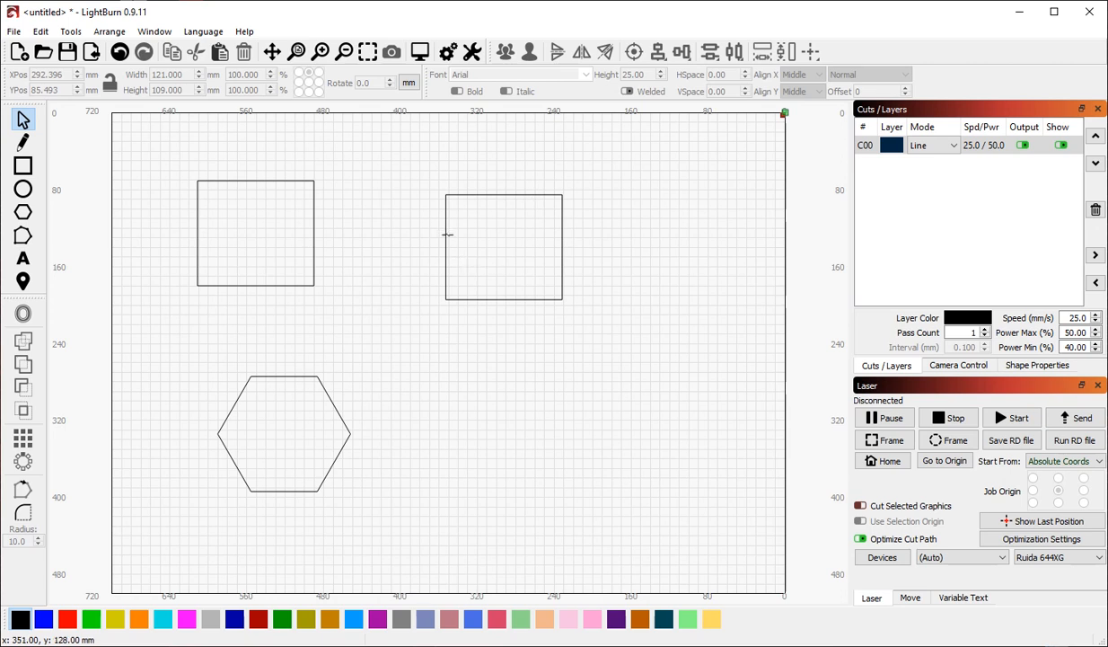
mouse_move(446, 219)
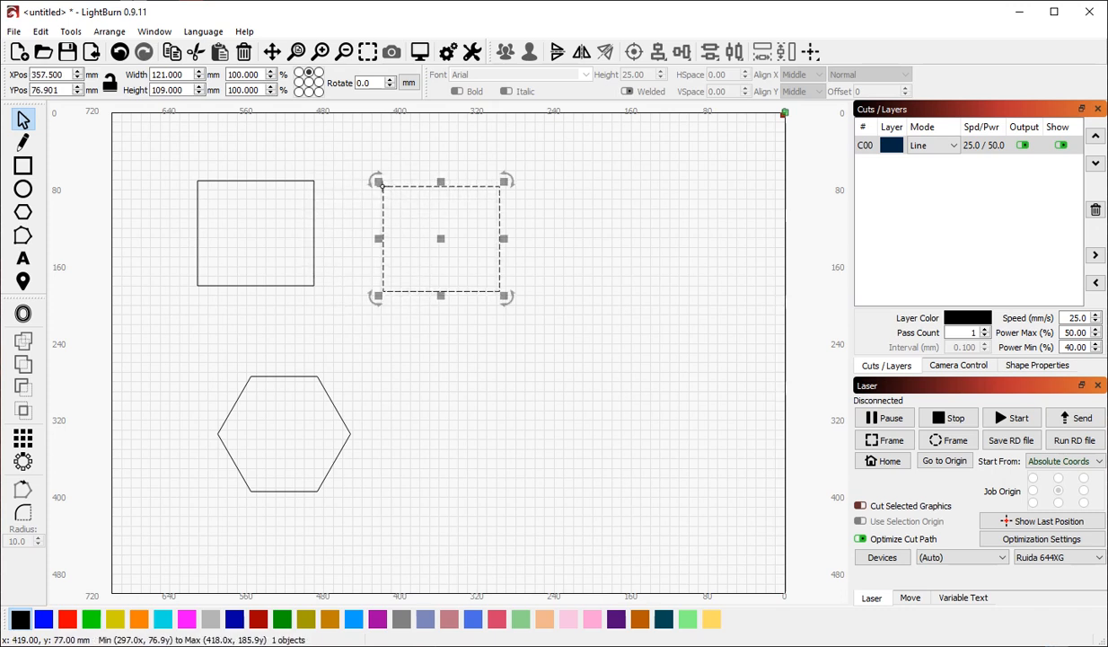
mouse_move(377, 184)
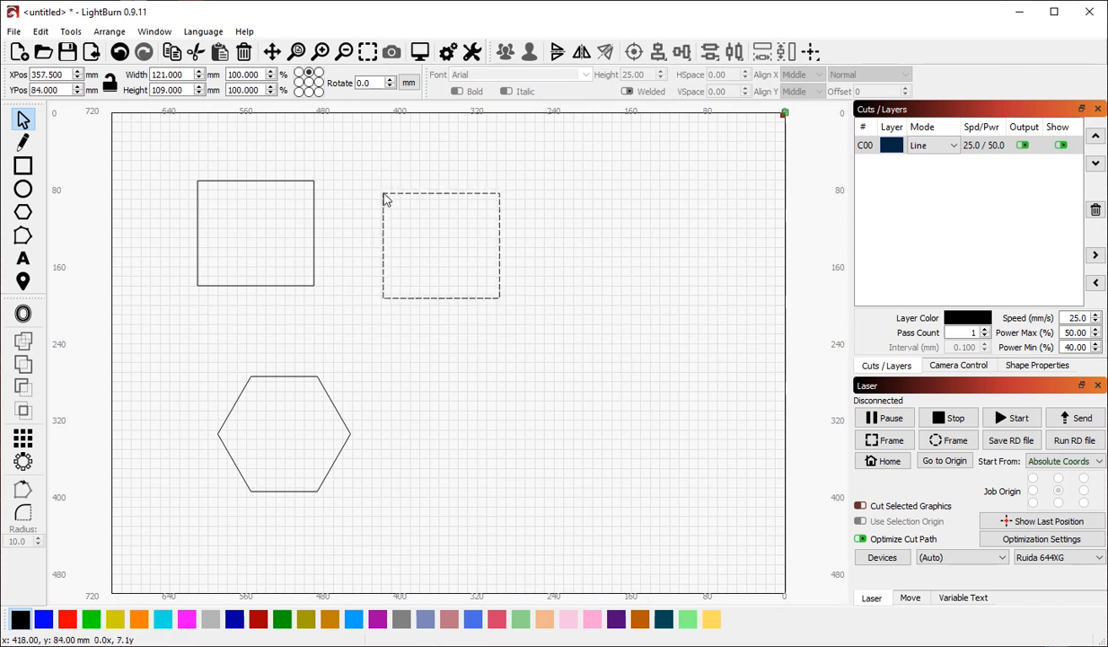
left_click_drag(440, 244, 370, 232)
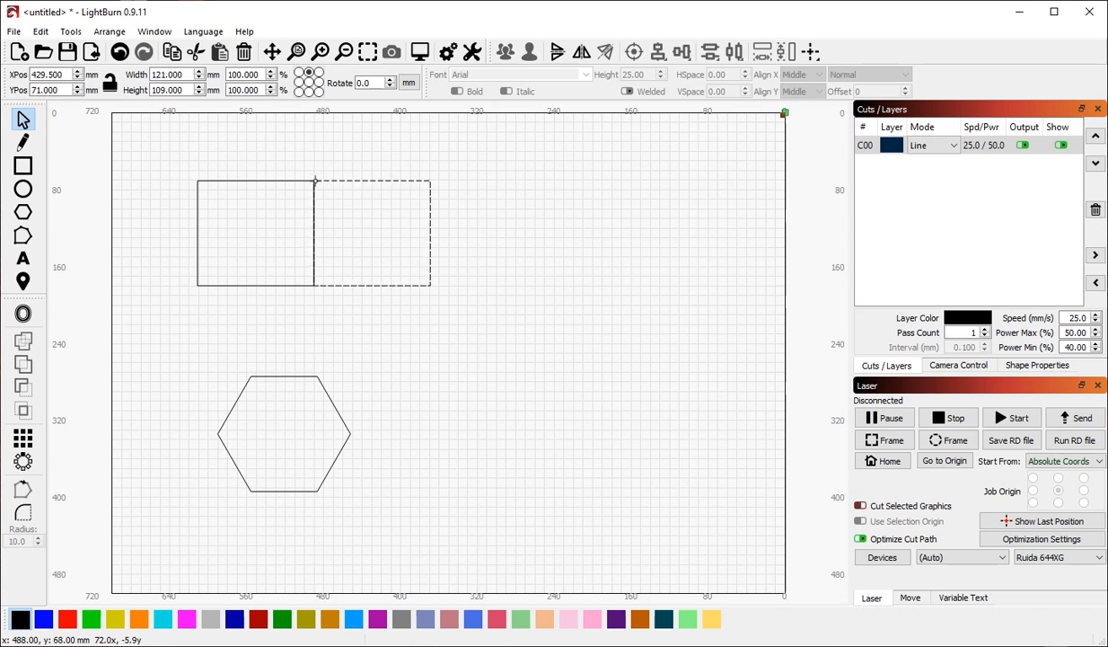
left_click_drag(373, 233, 373, 266)
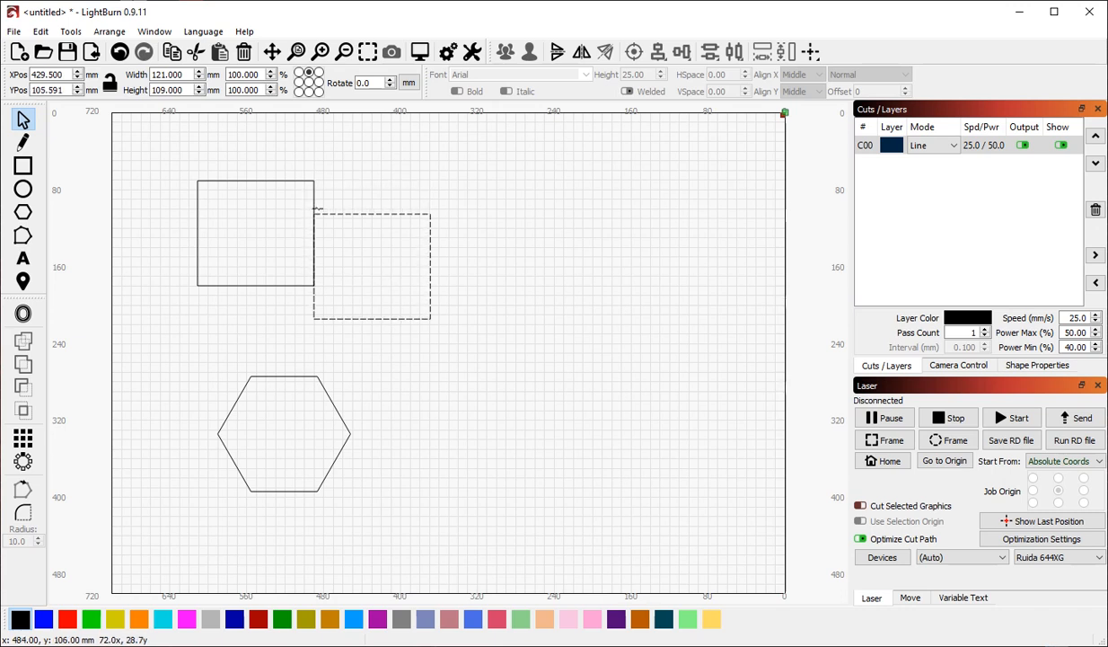
left_click_drag(370, 262, 464, 266)
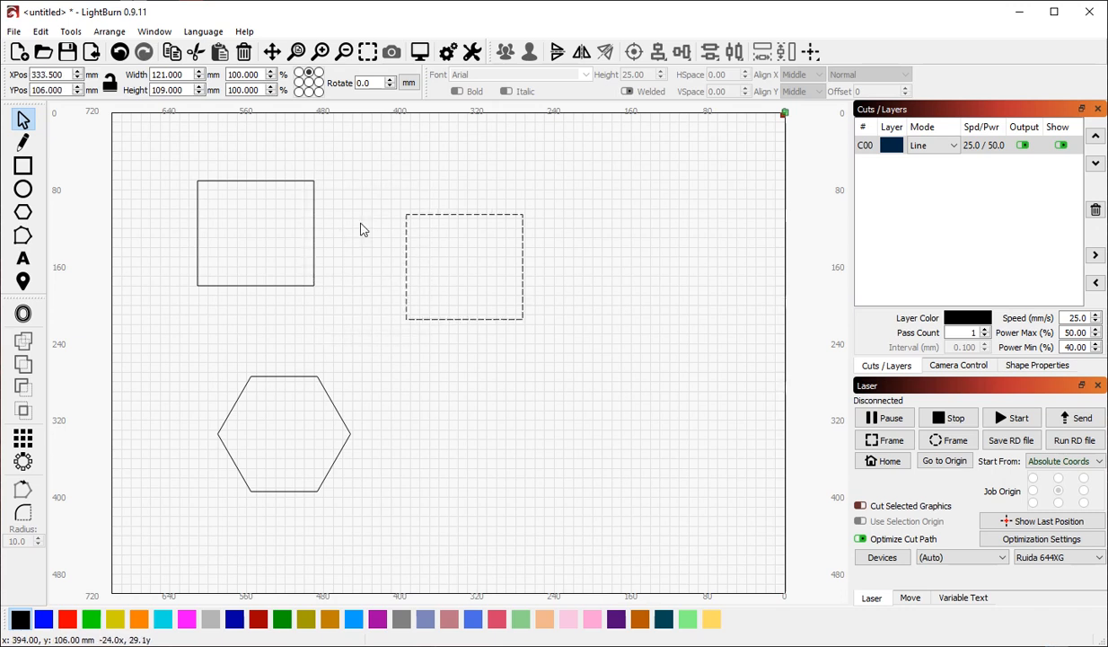
left_click(464, 266)
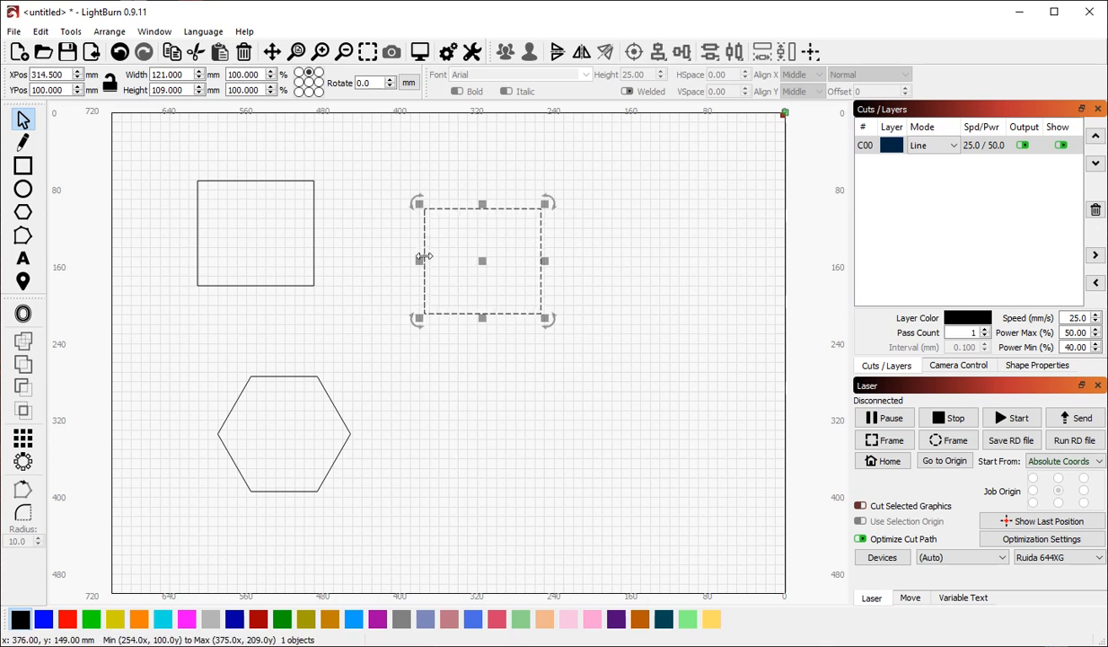
left_click_drag(482, 260, 315, 231)
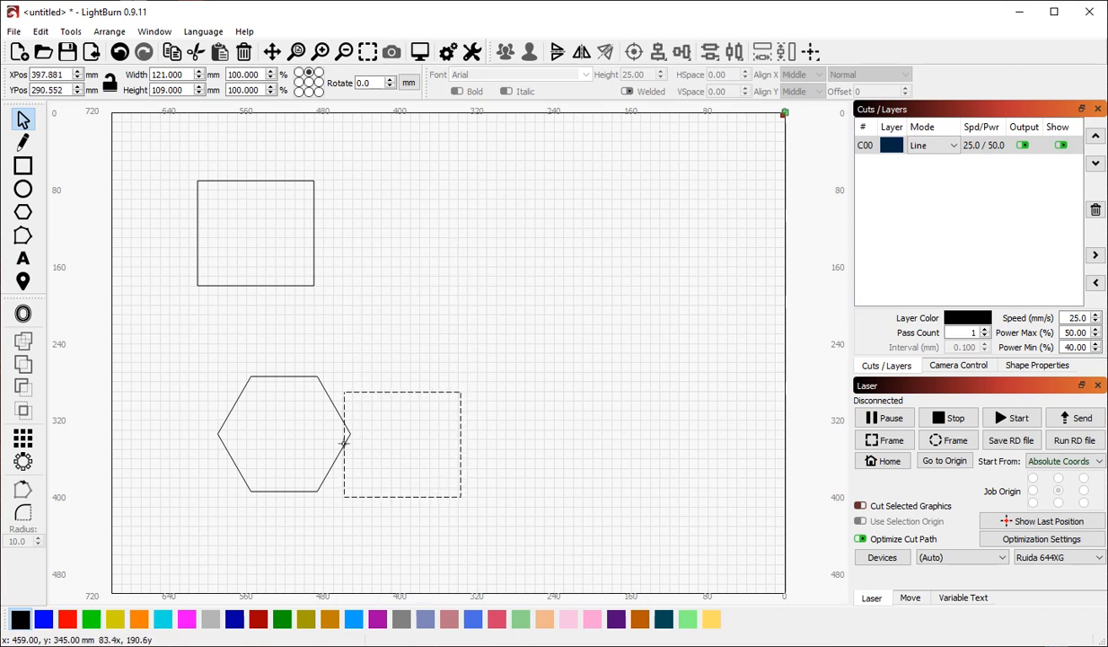
left_click_drag(403, 445, 385, 433)
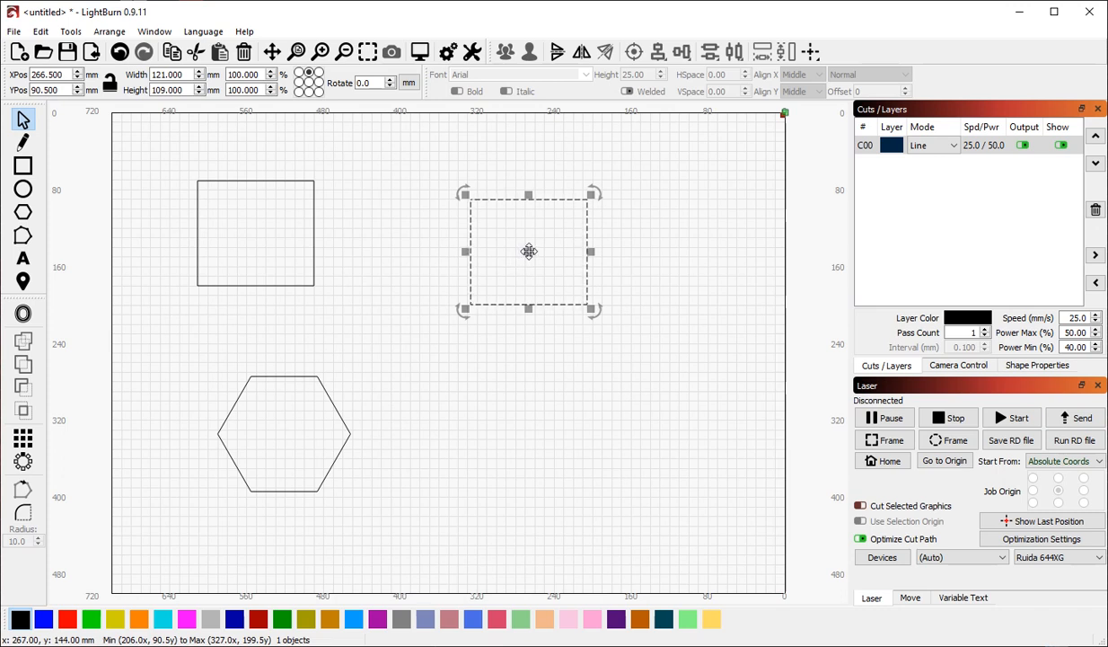
mouse_move(528, 254)
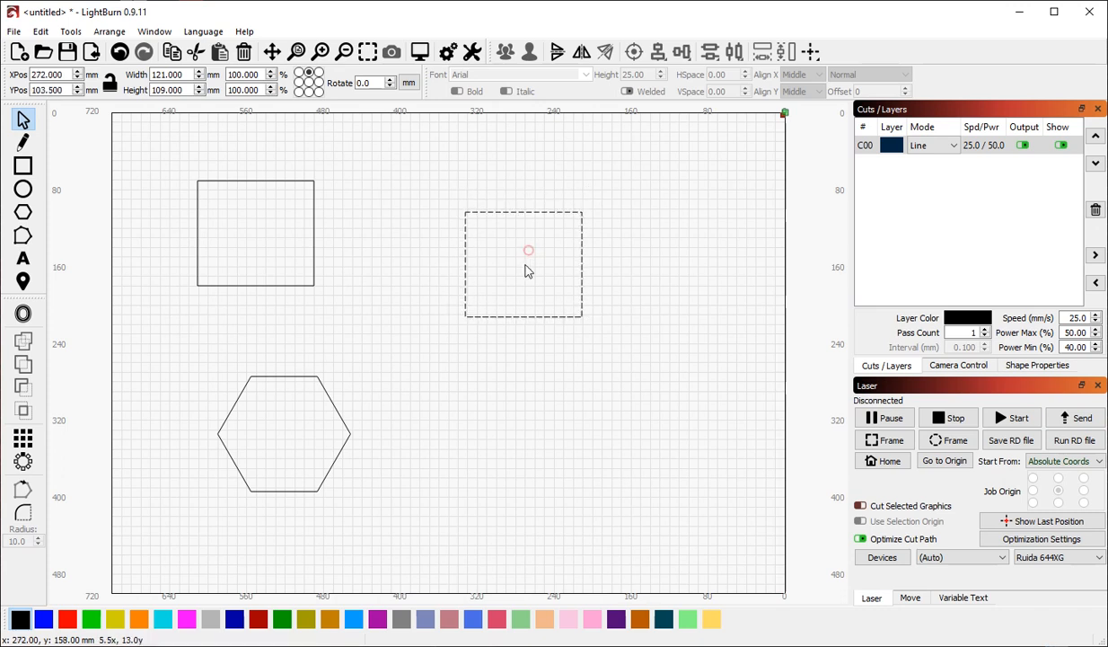
left_click(295, 428)
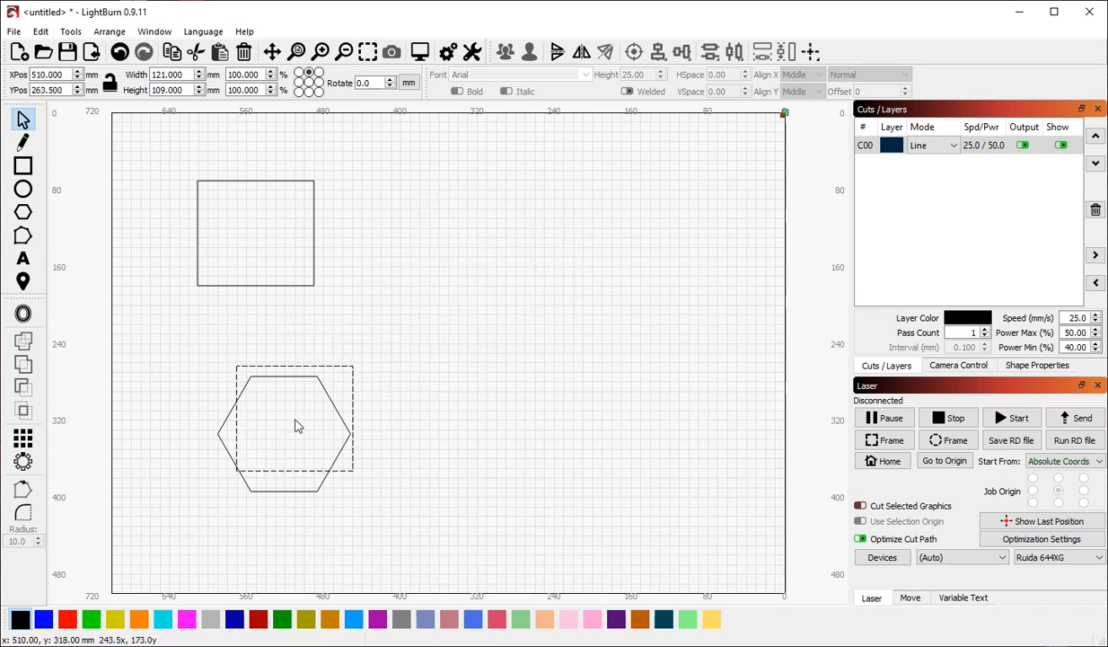
left_click_drag(298, 423, 287, 433)
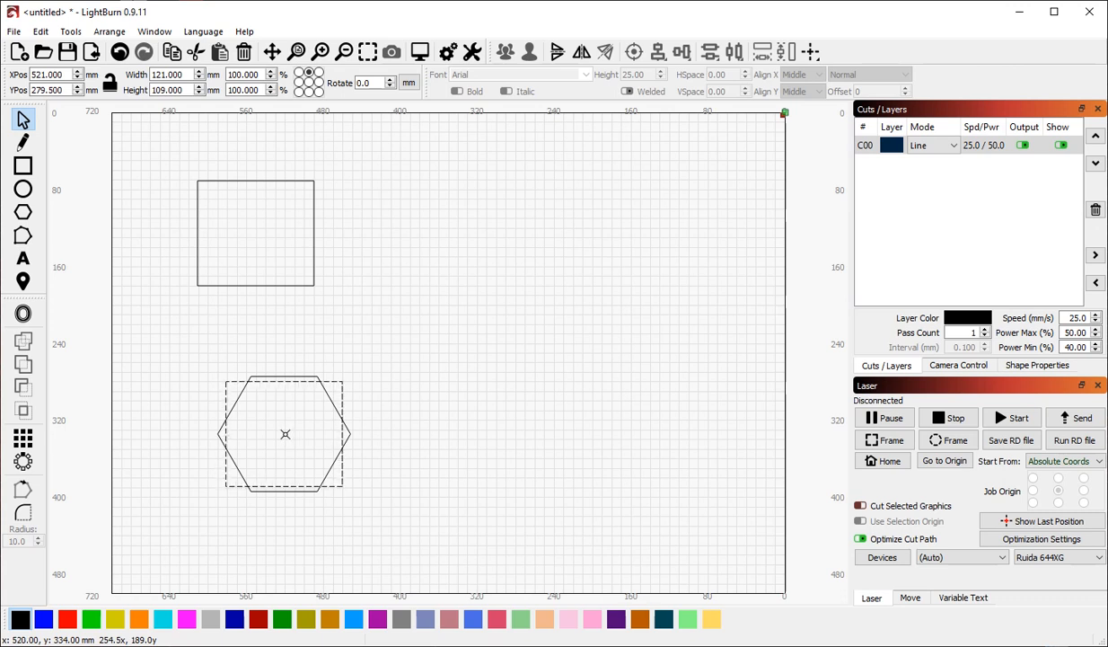
mouse_move(289, 433)
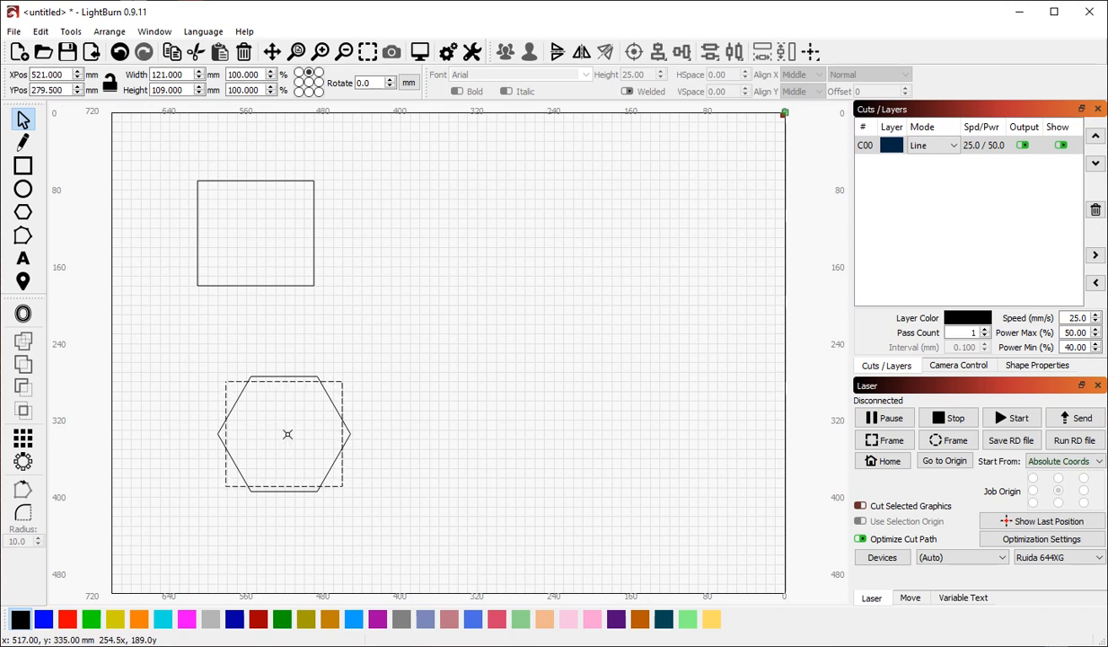
mouse_move(287, 438)
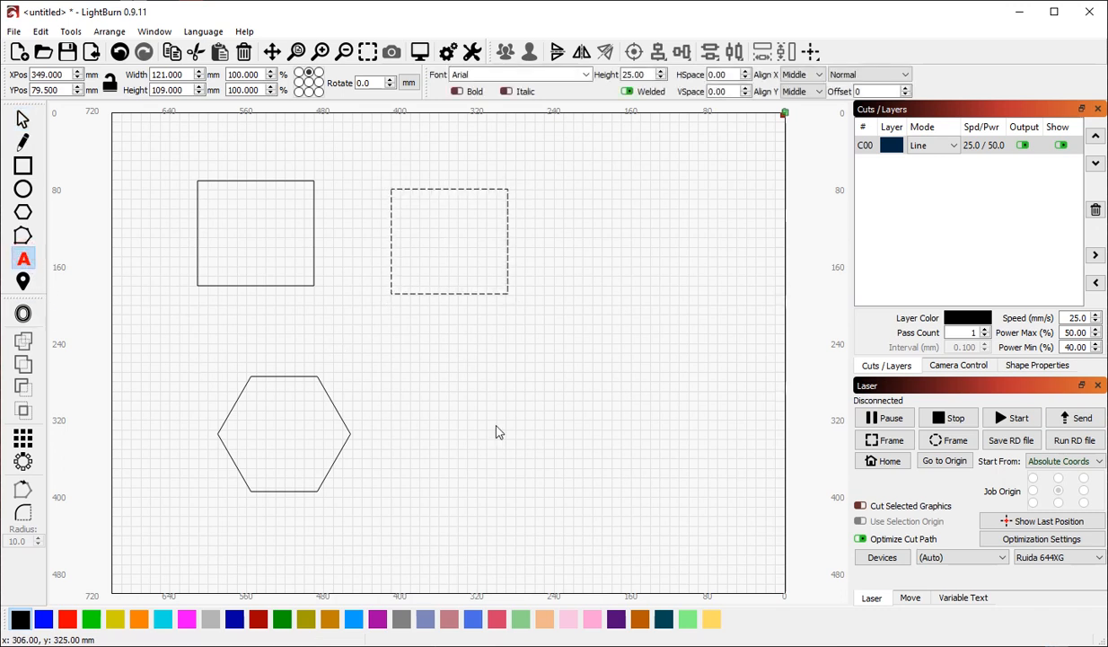
Place the text 'LightBurn' and give it an outward offset outline on a red layer
type("Ligh")
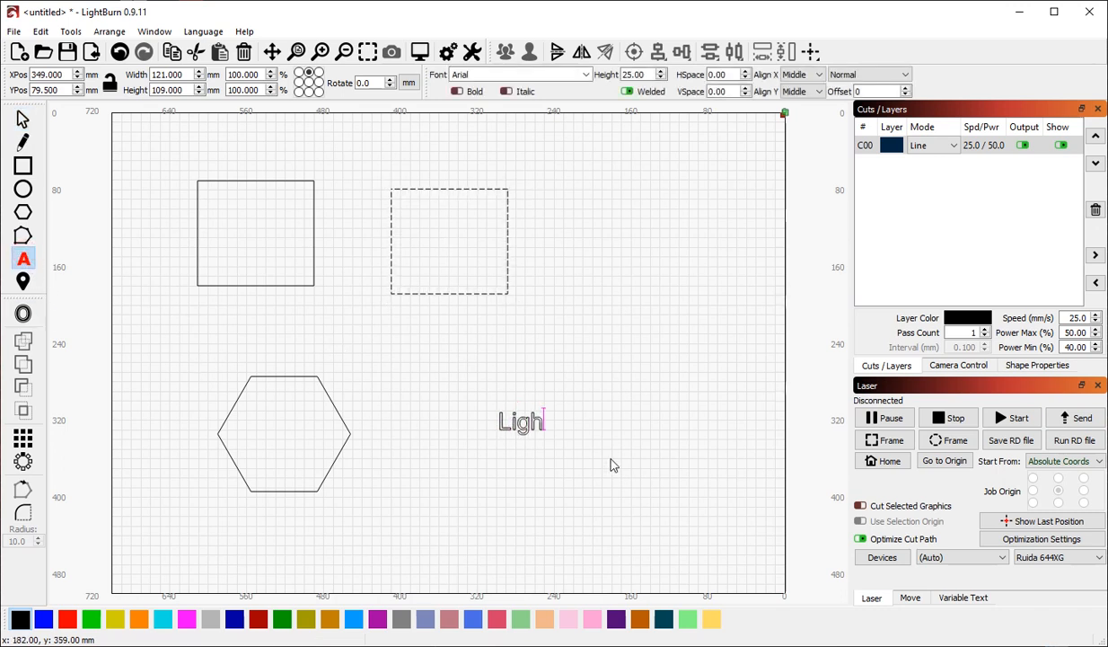
left_click(450, 241)
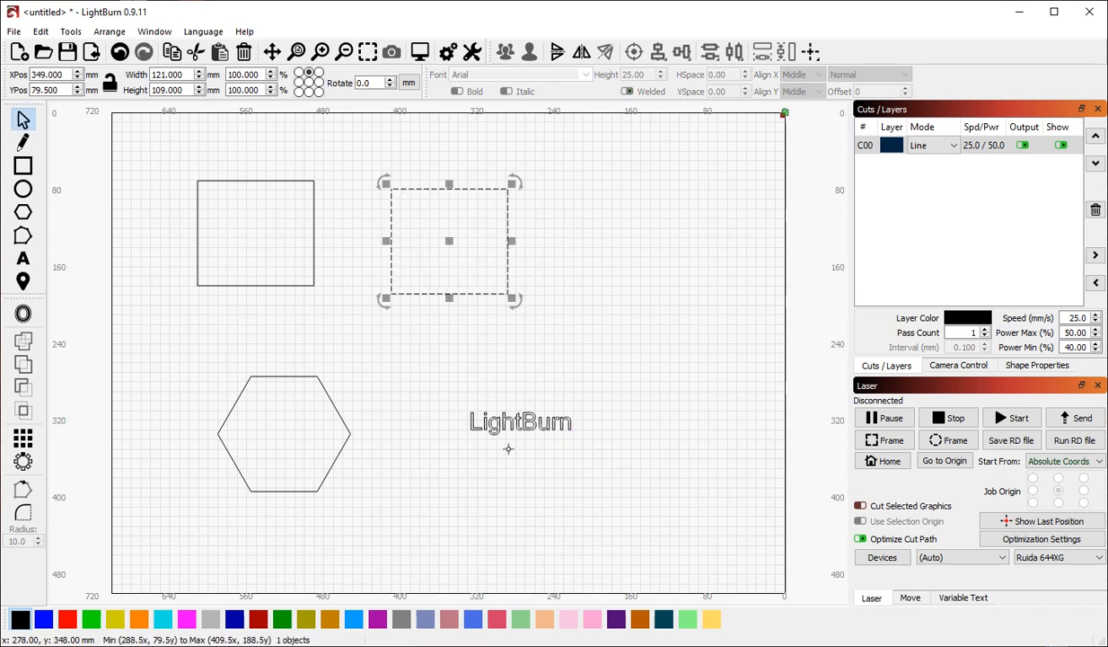
left_click(521, 420)
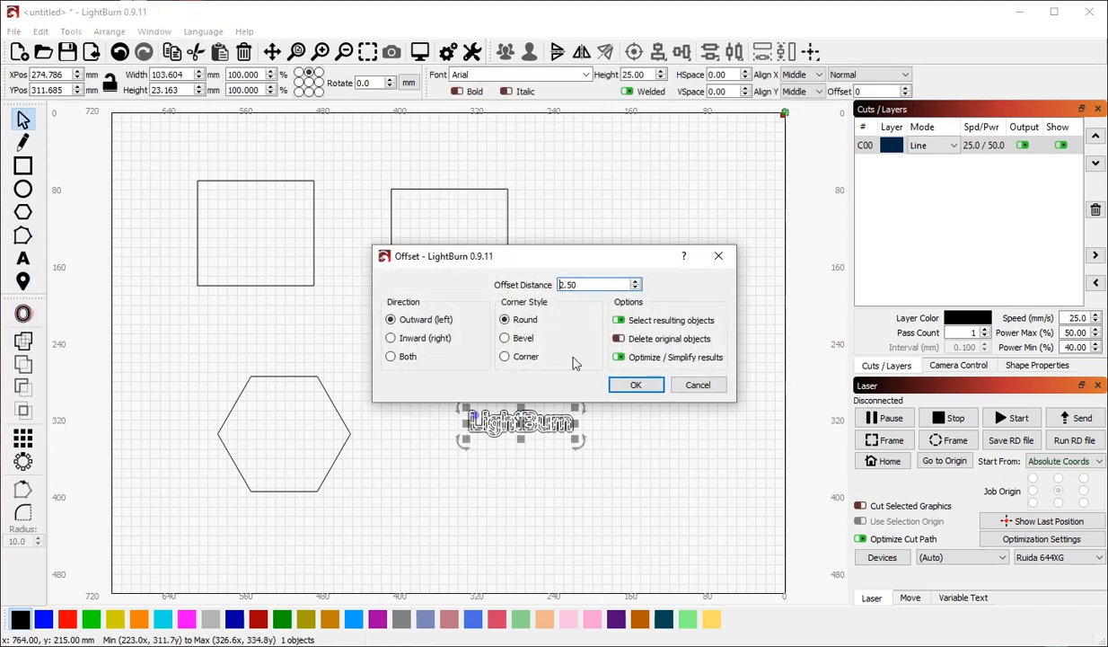
left_click(636, 385)
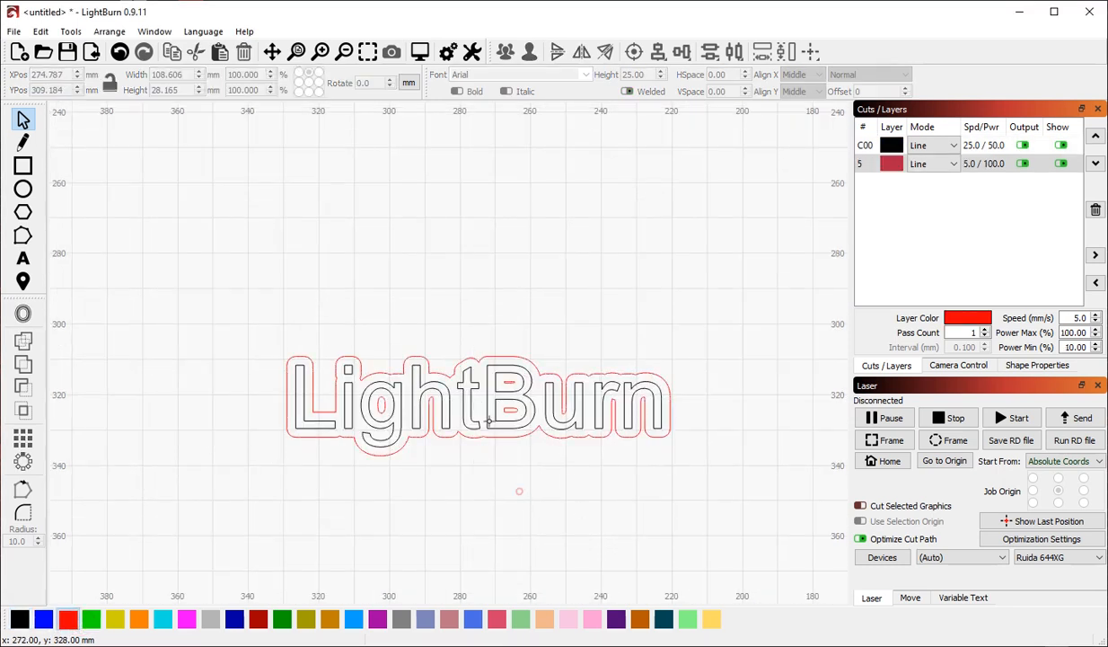
mouse_move(489, 438)
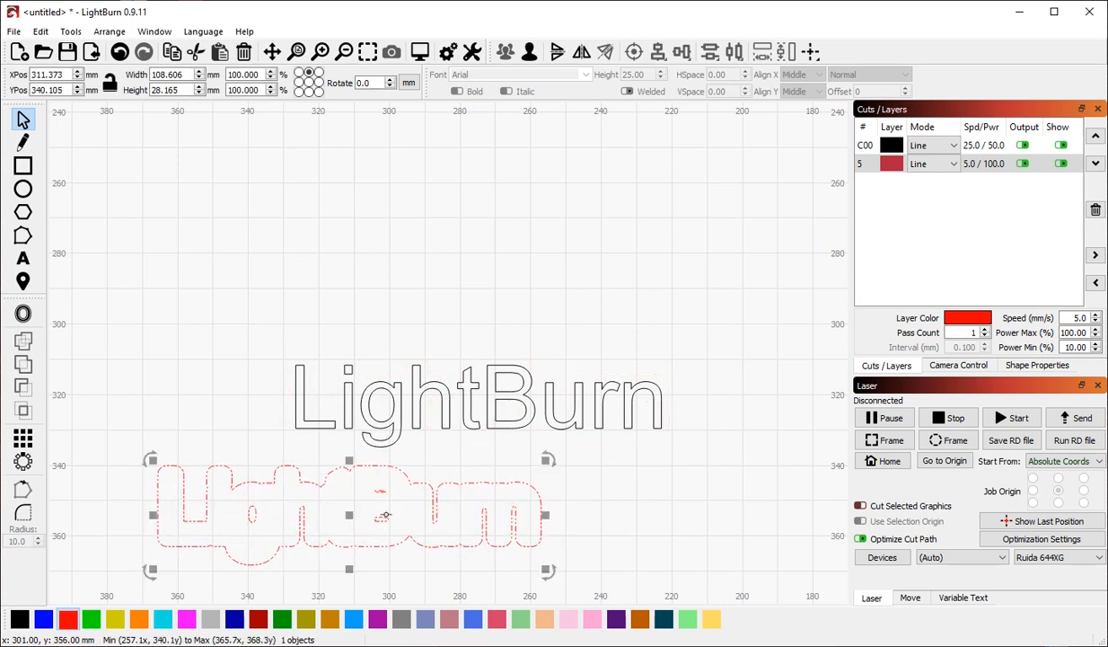
mouse_move(119, 488)
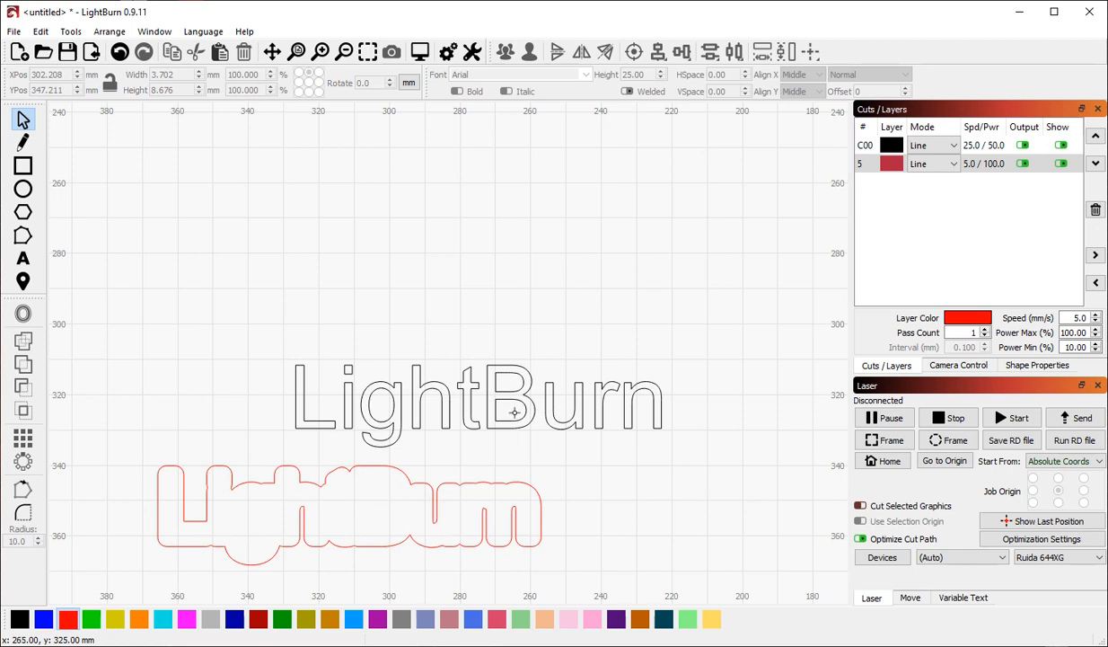
mouse_move(409, 469)
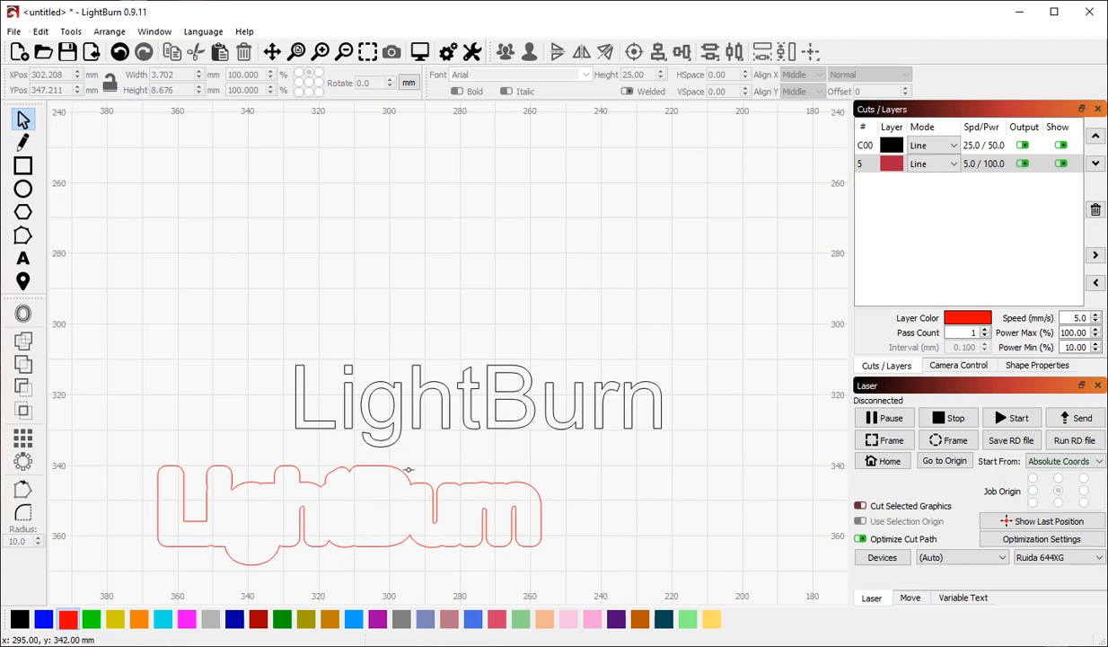
Drag the displaced offset outline up until it snaps centred around the text
left_click(348, 514)
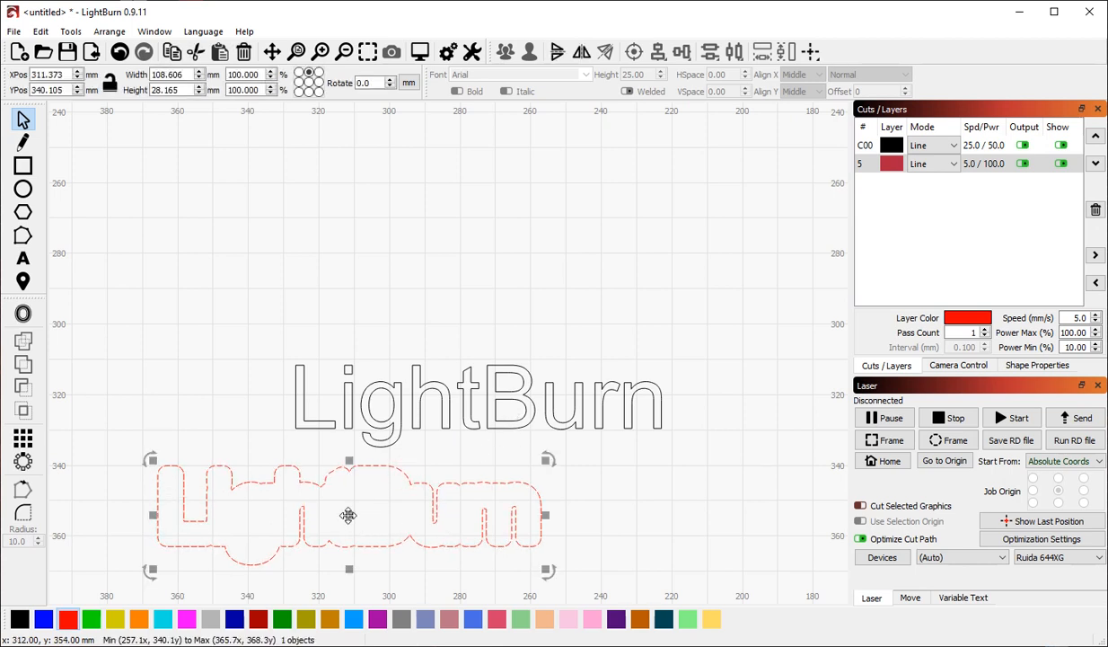
left_click_drag(348, 514, 349, 413)
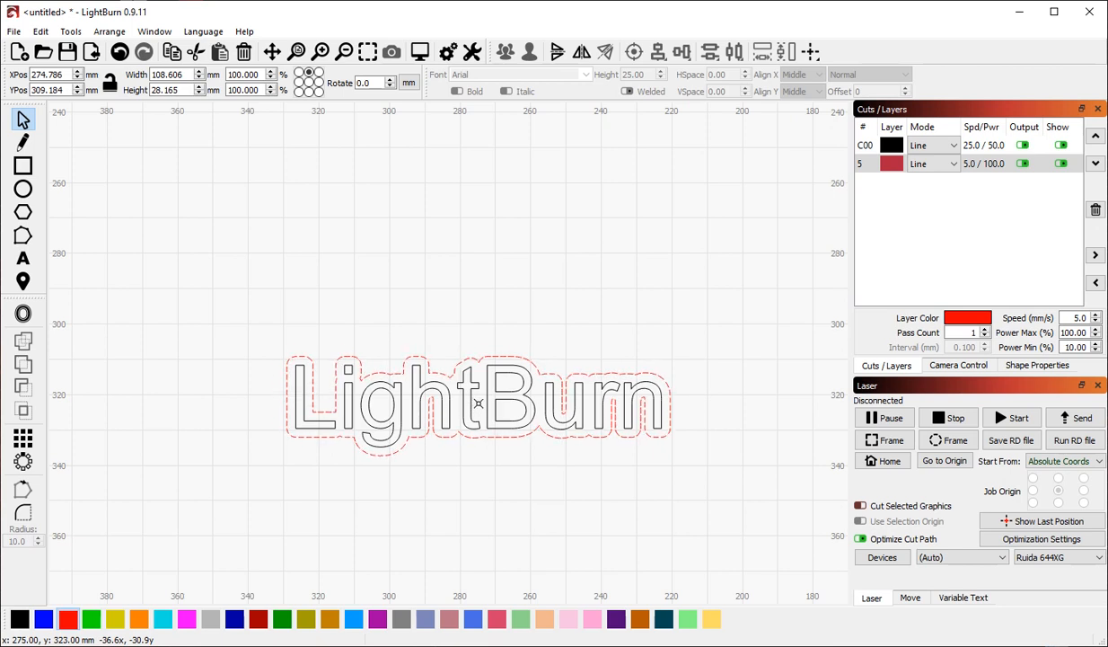
left_click(458, 487)
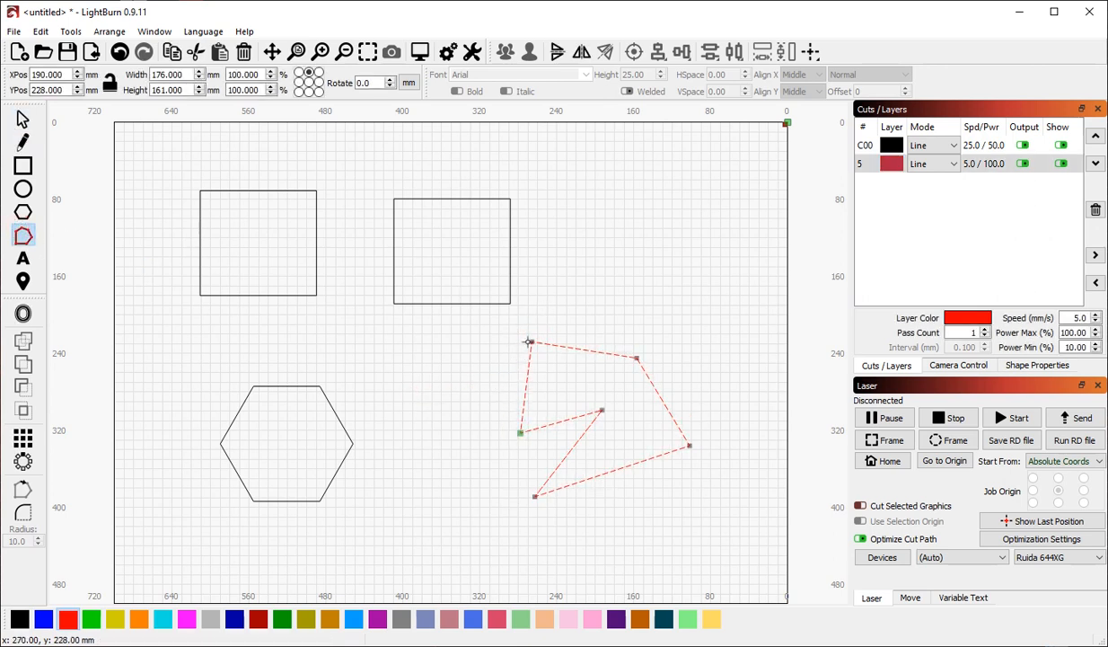
Shape the path with a curved top edge snapped to the right square's lower-right corner
left_click_drag(530, 341, 500, 304)
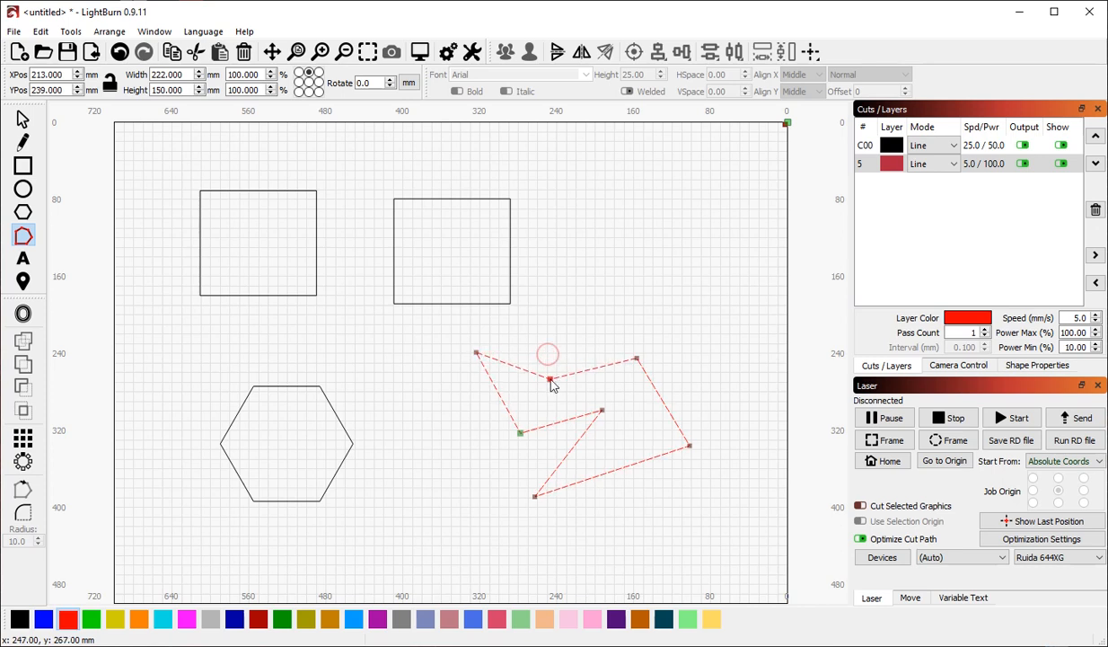
left_click_drag(550, 381, 619, 413)
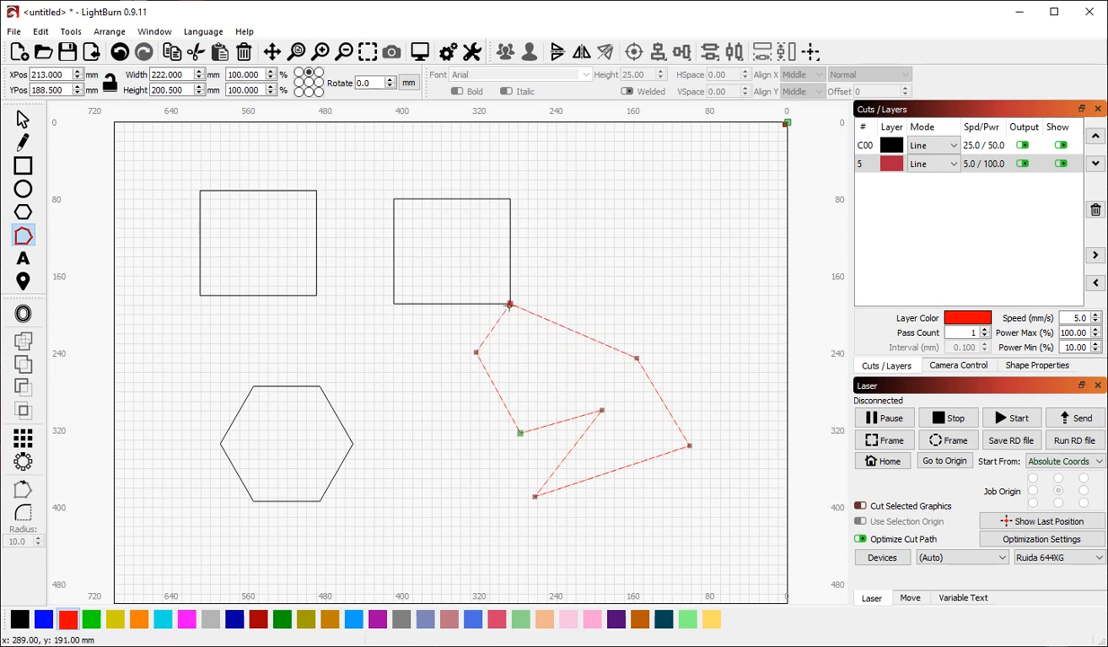
left_click_drag(510, 301, 548, 329)
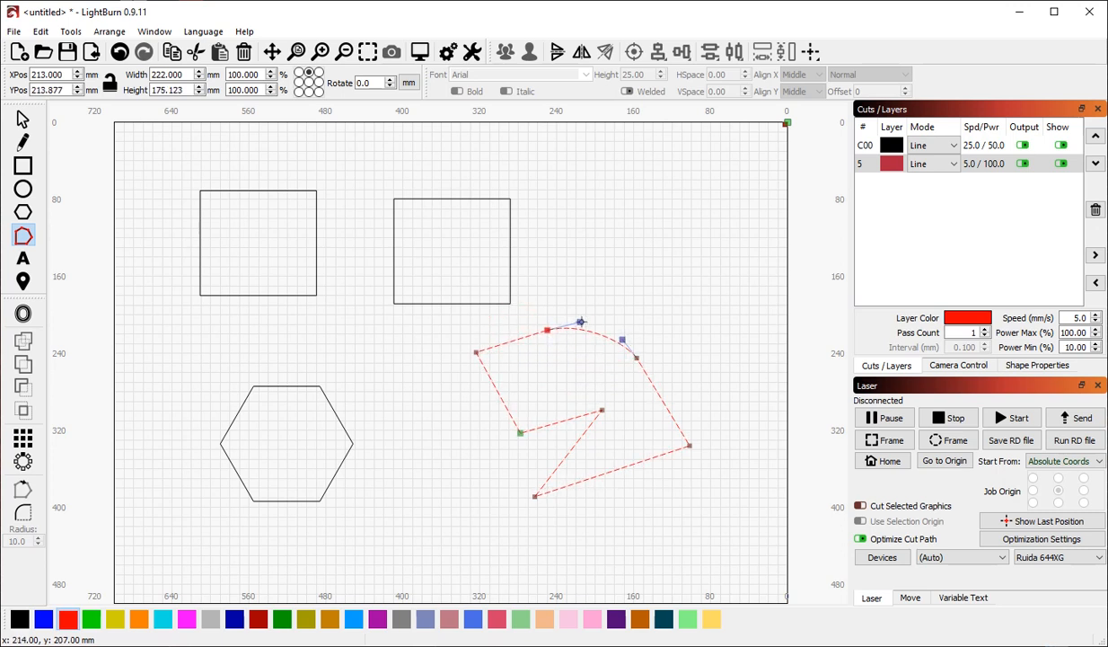
left_click_drag(578, 320, 511, 303)
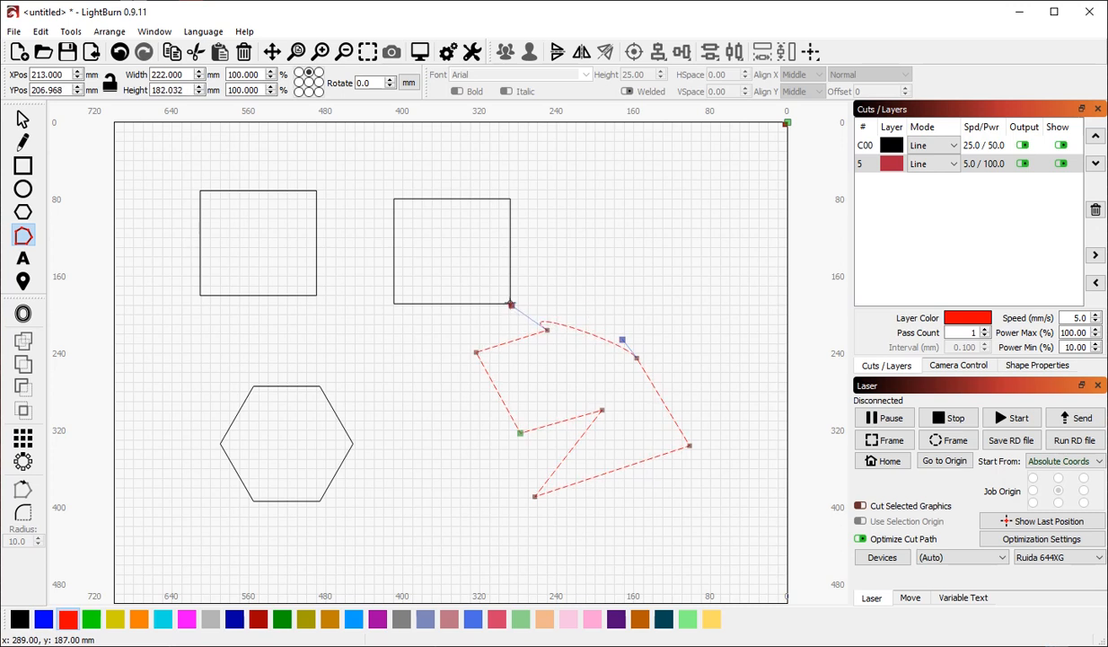
left_click_drag(510, 302, 583, 322)
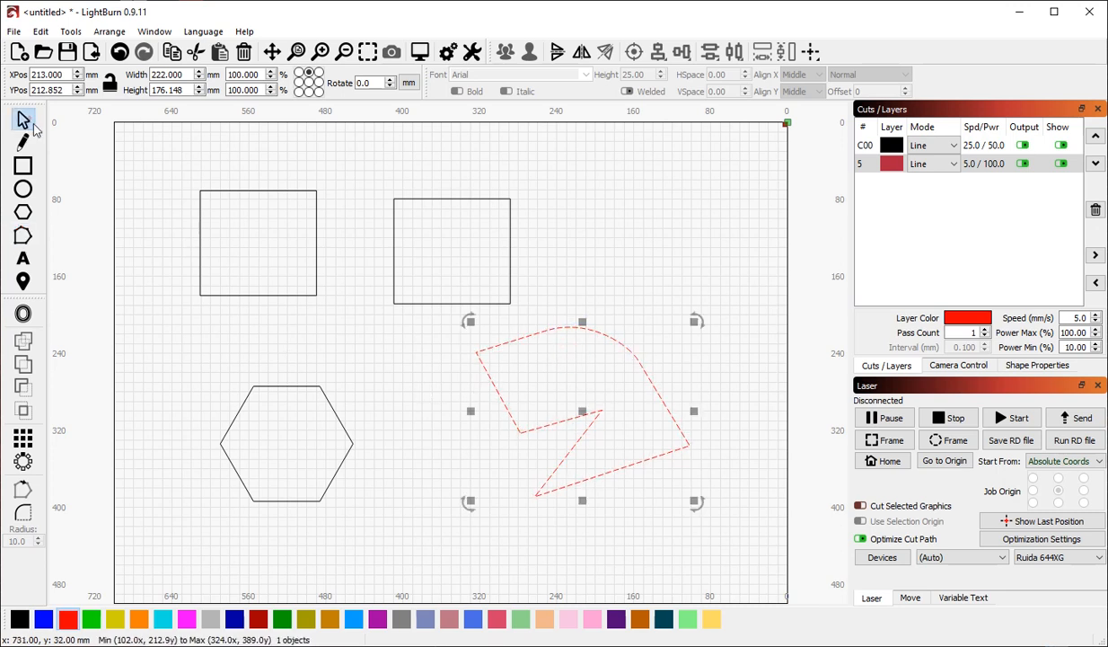
mouse_move(593, 411)
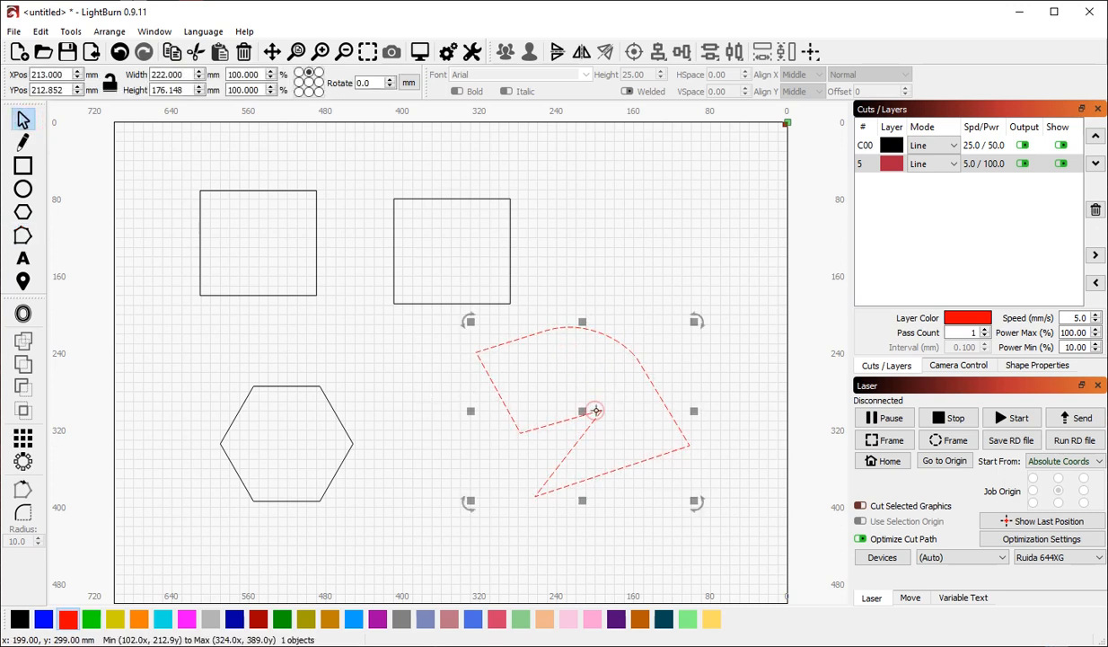
Delete the shape, draw a vertical line at the right and switch its layer's Output off
key("Delete")
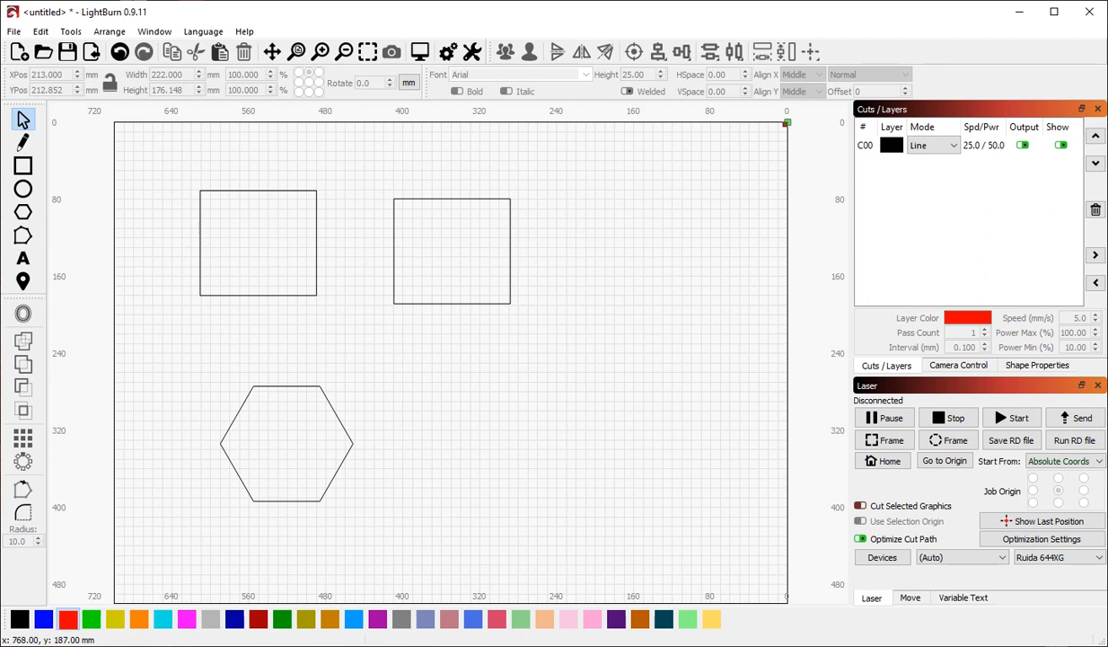
mouse_move(481, 445)
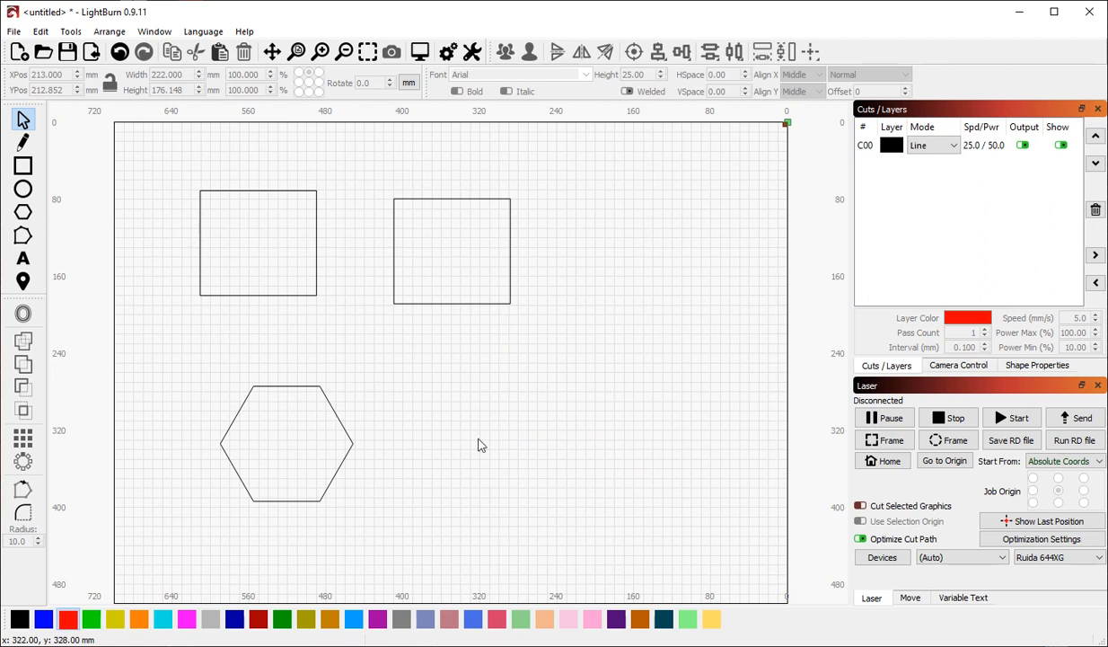
mouse_move(686, 147)
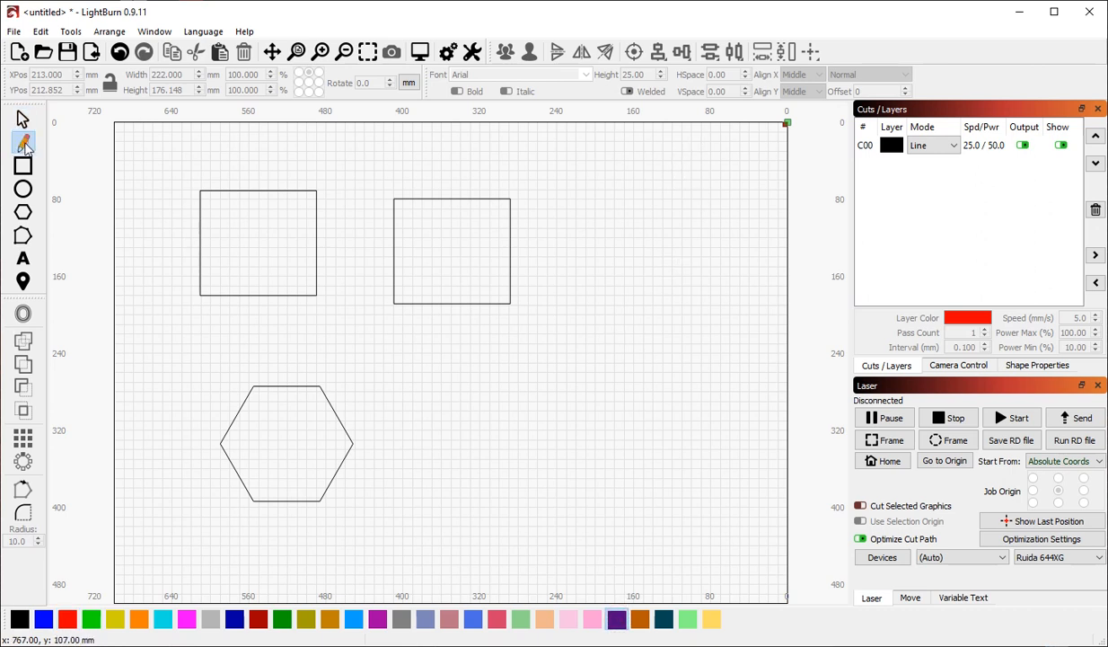
left_click_drag(697, 133, 664, 278)
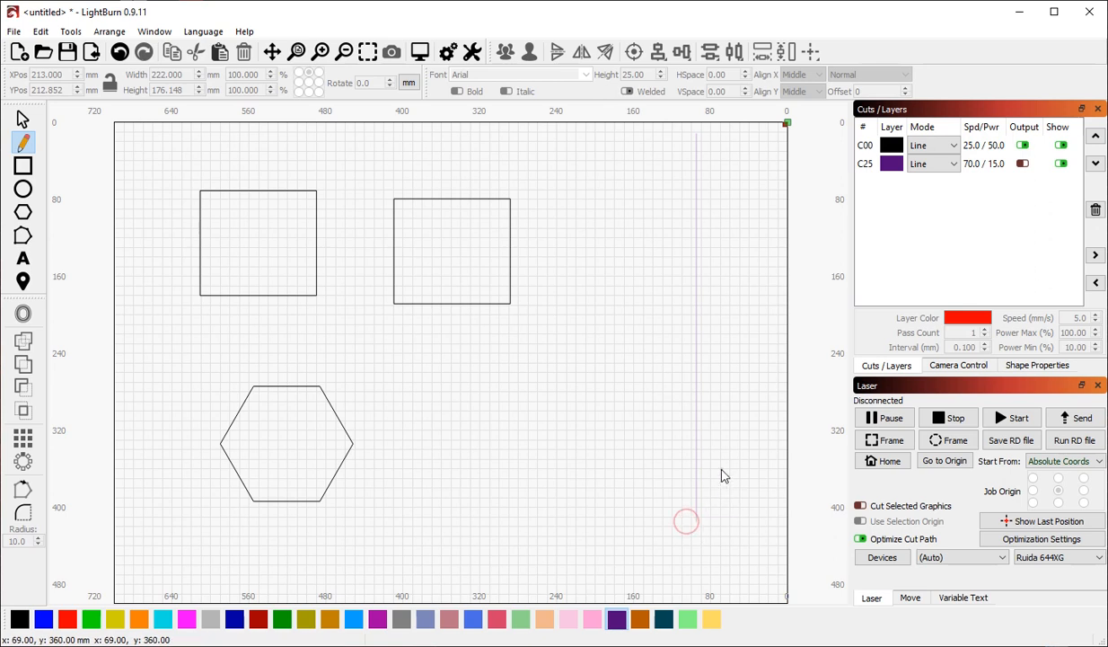
mouse_move(916, 227)
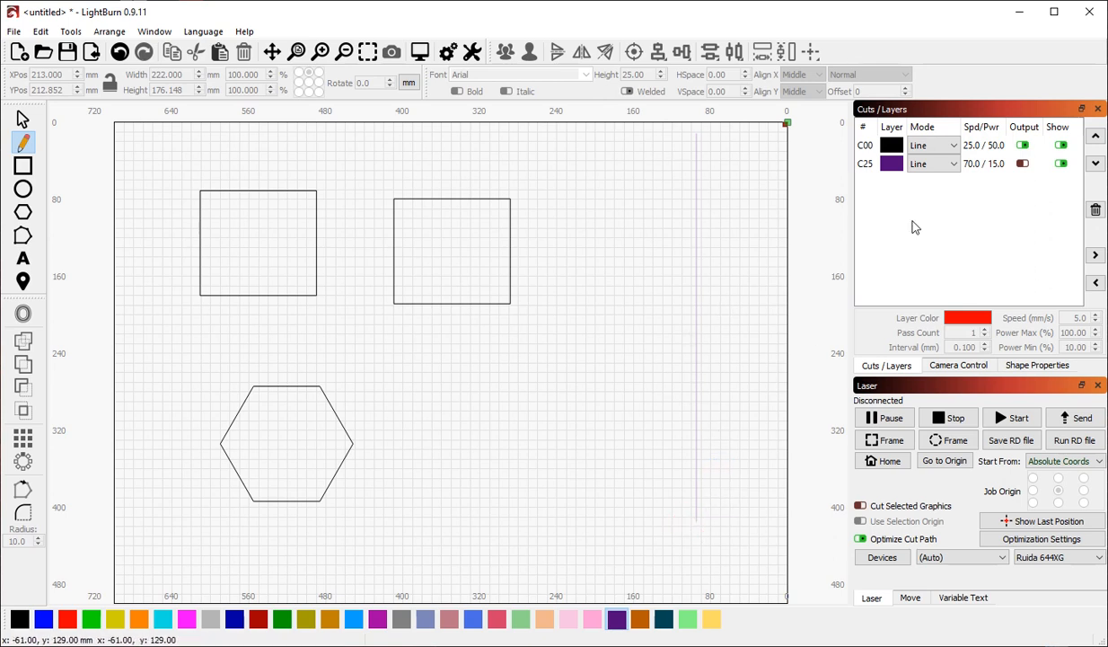
left_click(1024, 163)
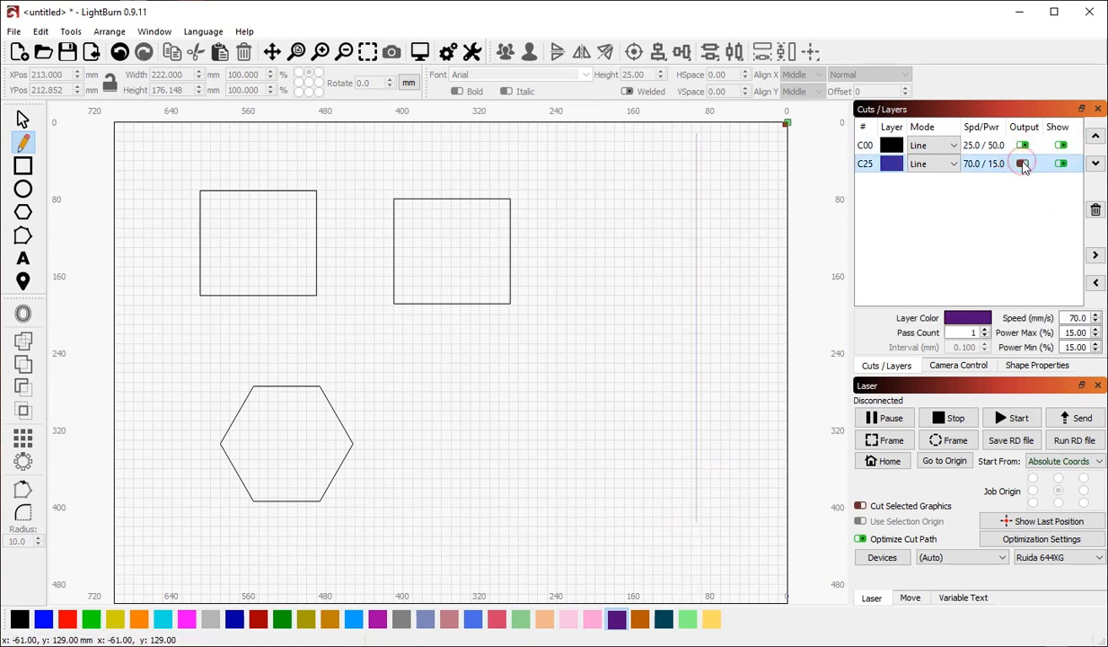
left_click(1024, 163)
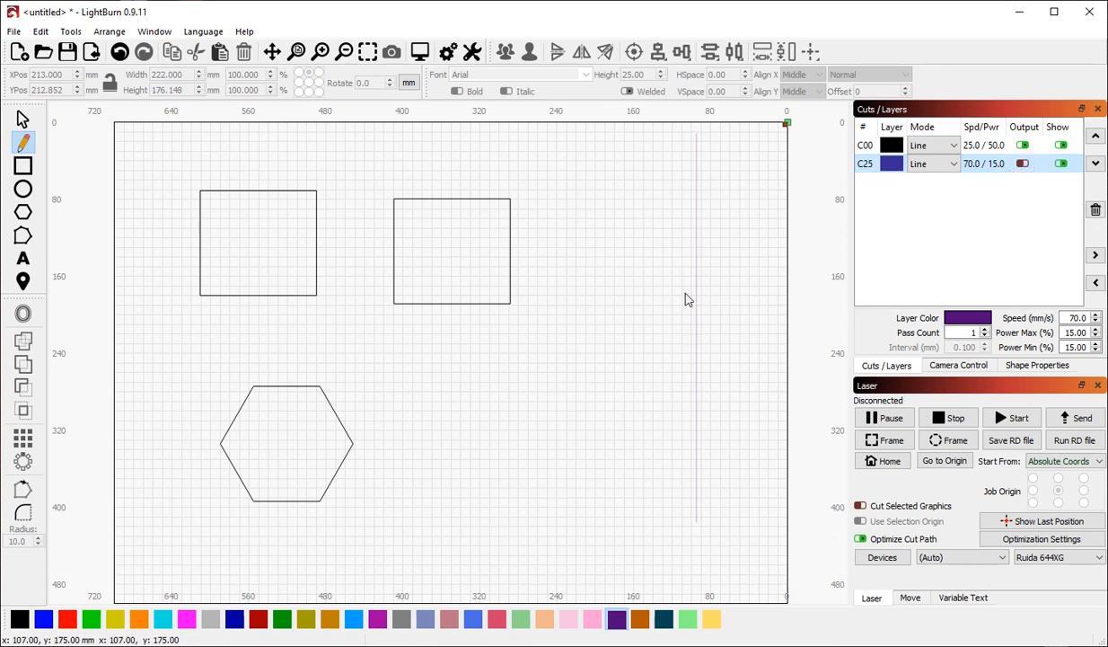
mouse_move(690, 313)
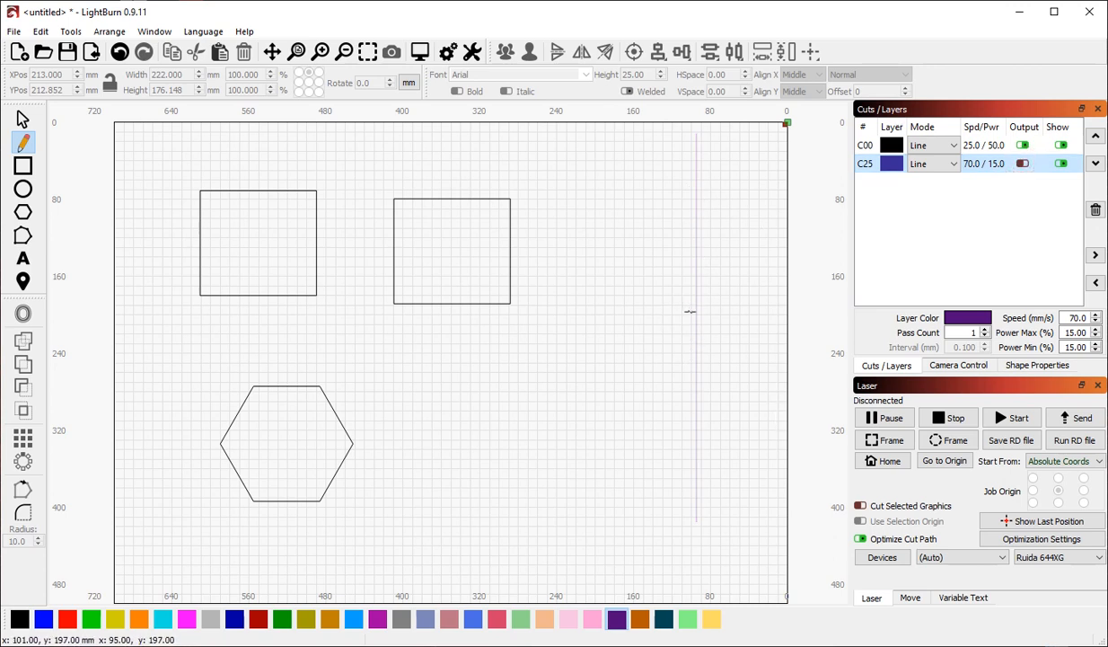
mouse_move(675, 326)
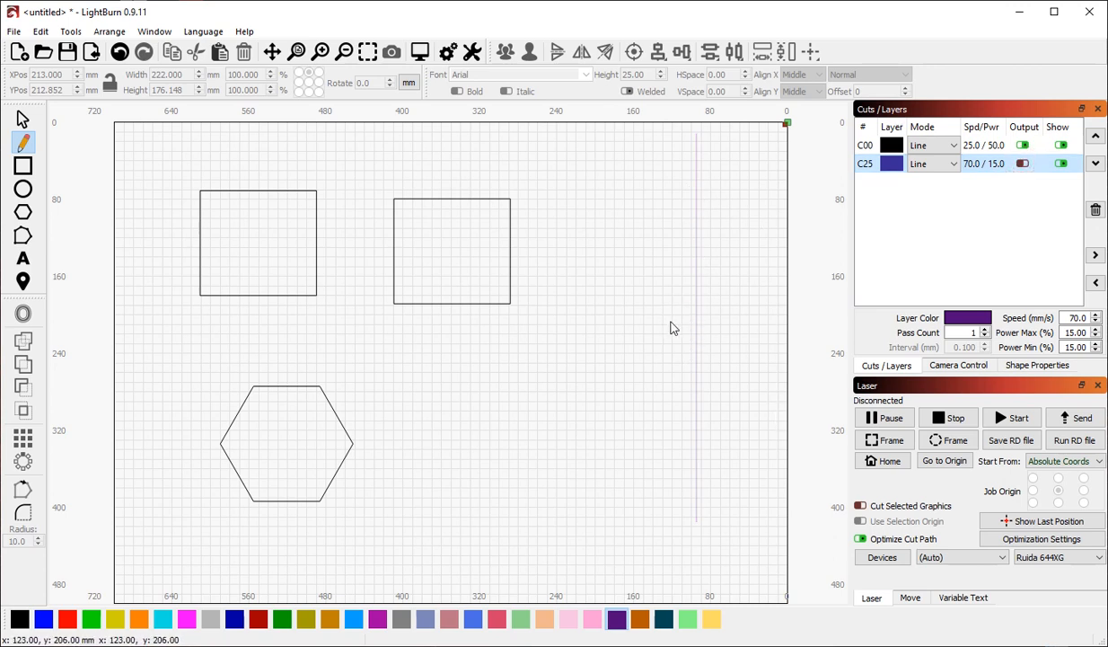
mouse_move(395, 243)
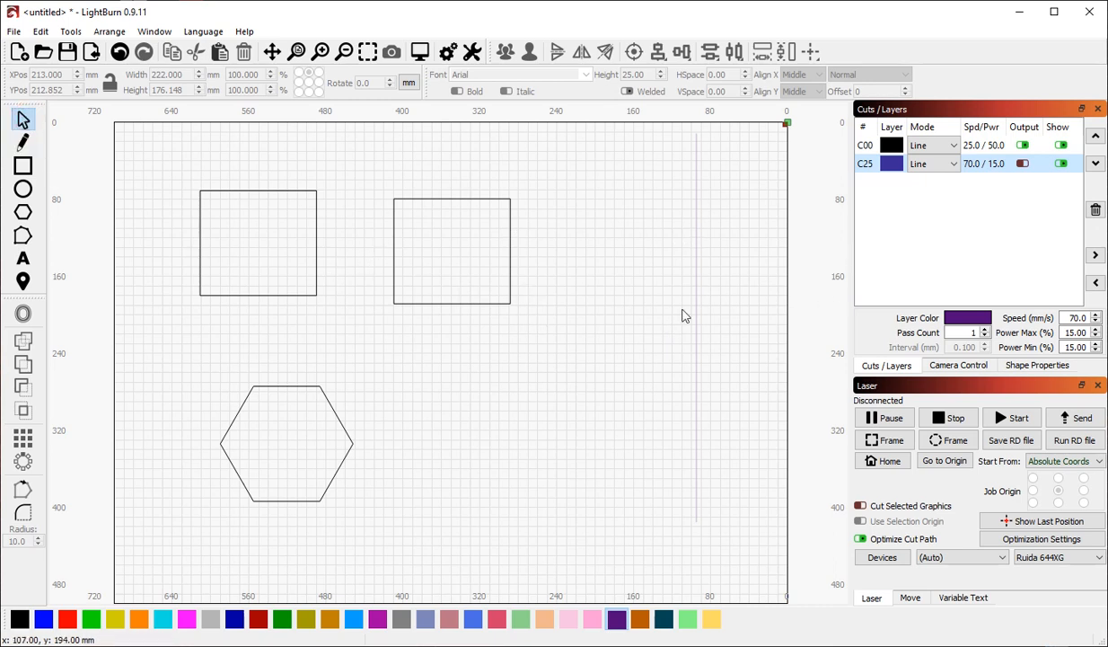
mouse_move(402, 253)
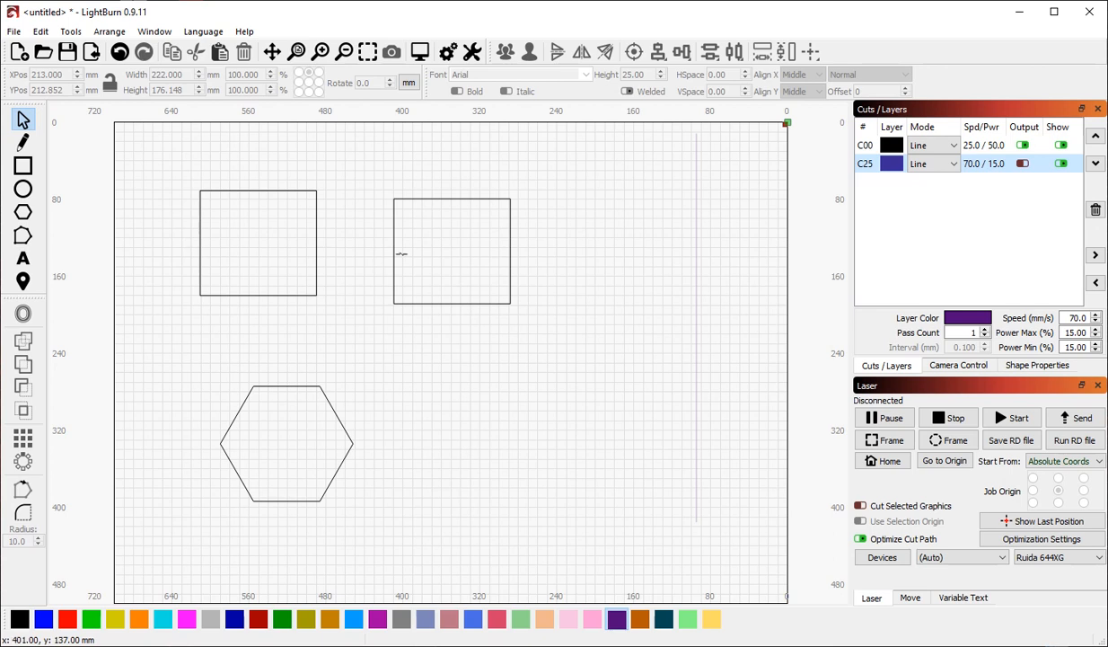
Snap the right-hand square's left edge onto the vertical guide line
left_click(450, 252)
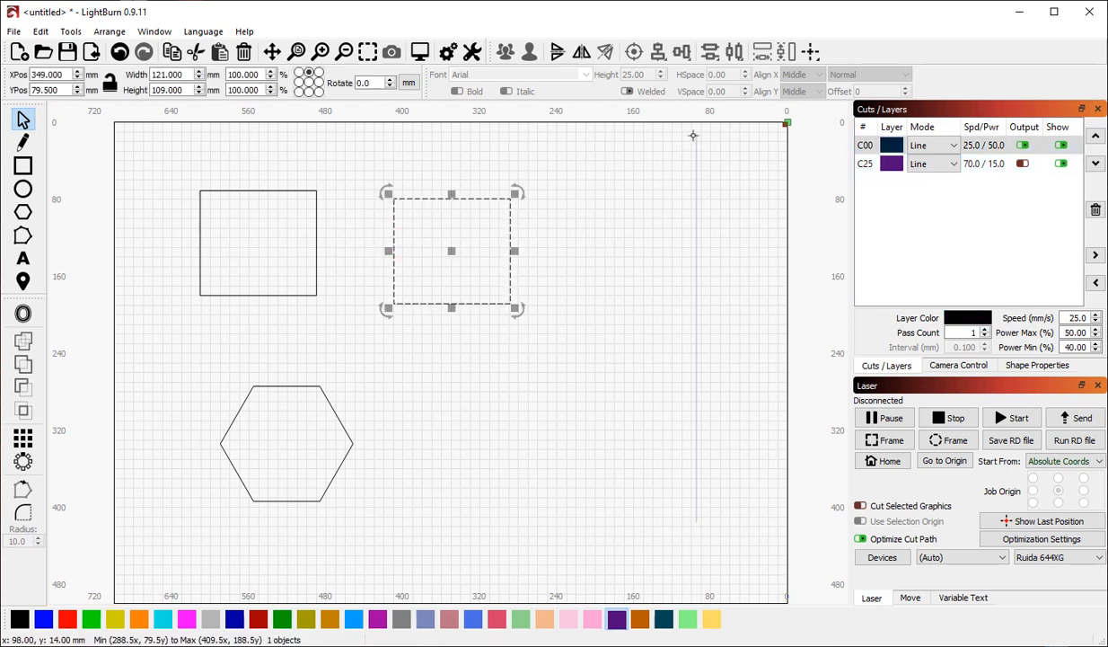
mouse_move(399, 230)
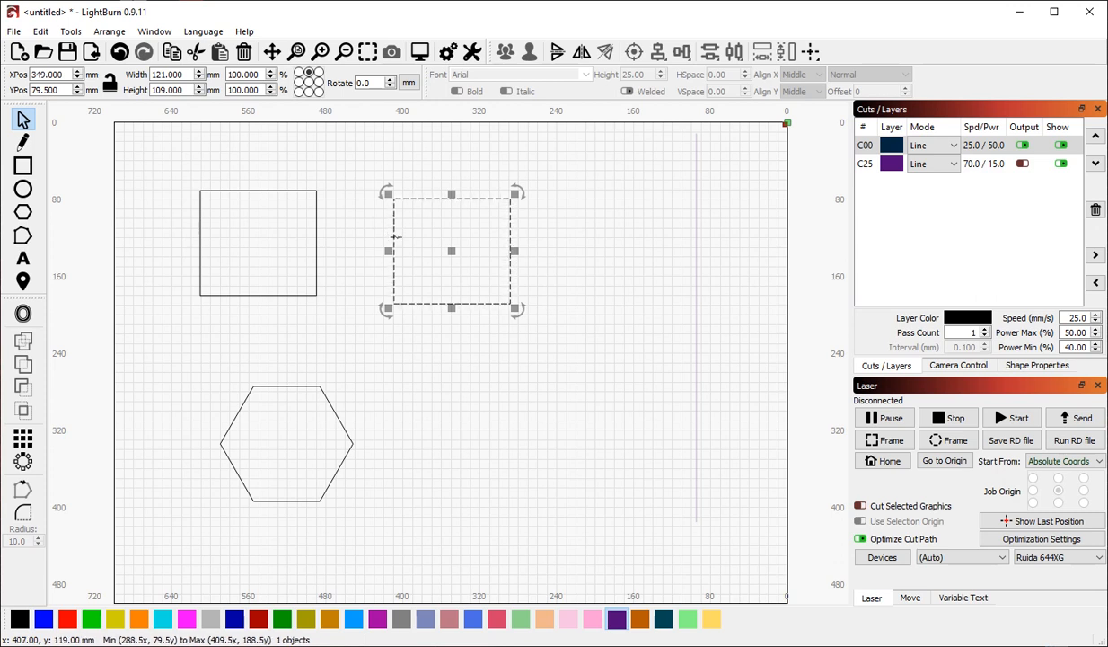
left_click_drag(451, 251, 693, 266)
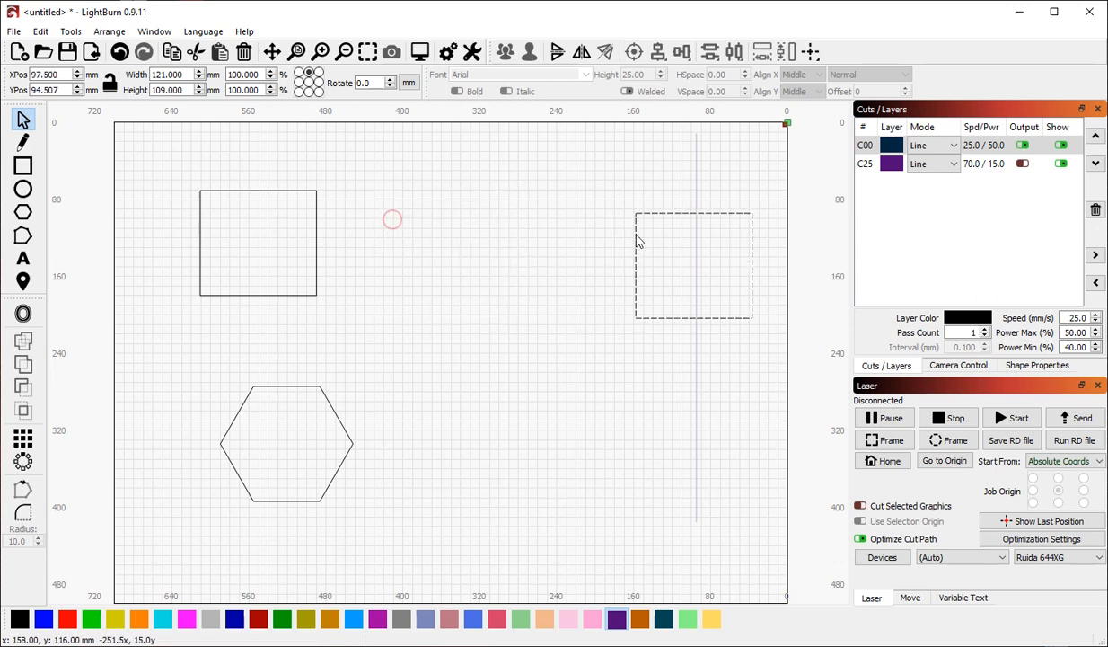
left_click_drag(693, 265, 754, 201)
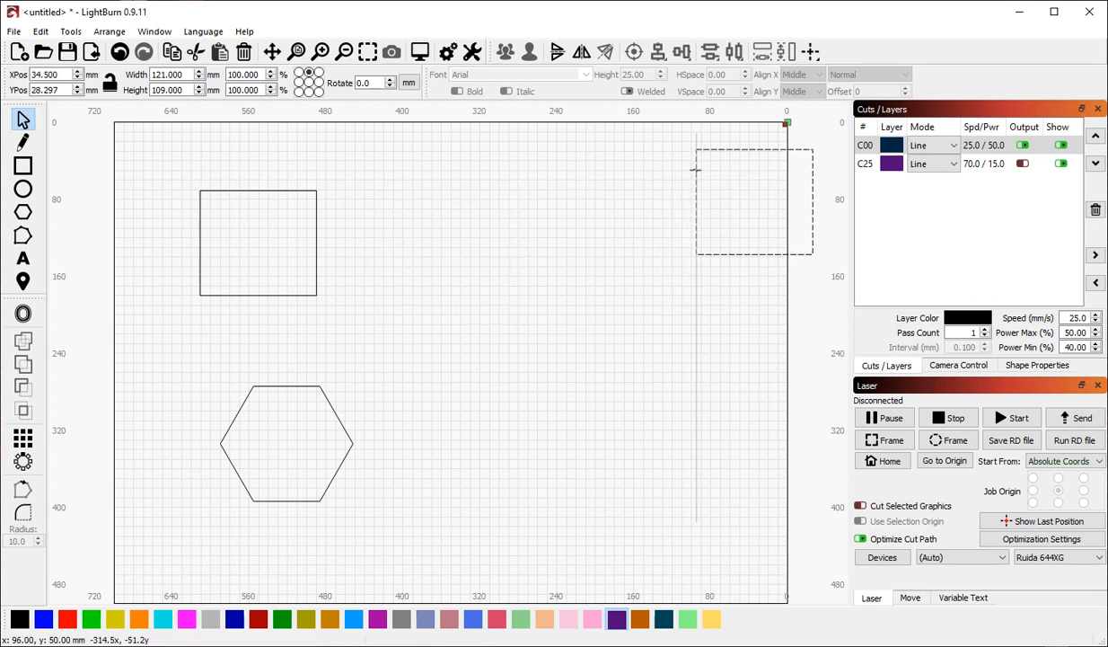
left_click_drag(754, 201, 754, 334)
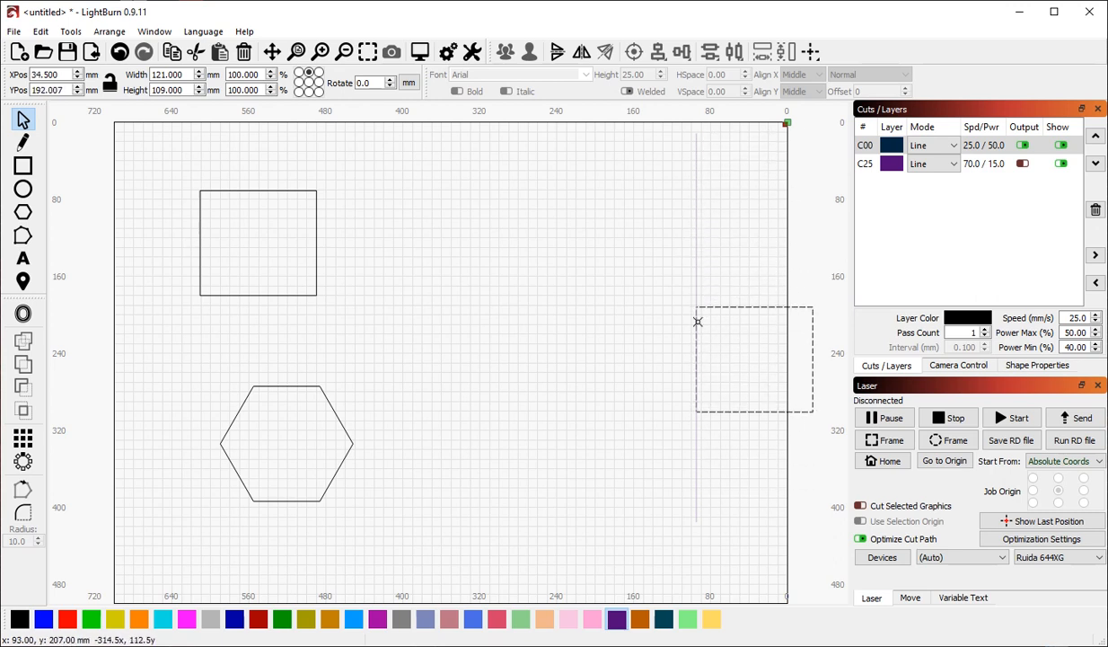
Snap the remaining square onto the line directly above the first
left_click(755, 359)
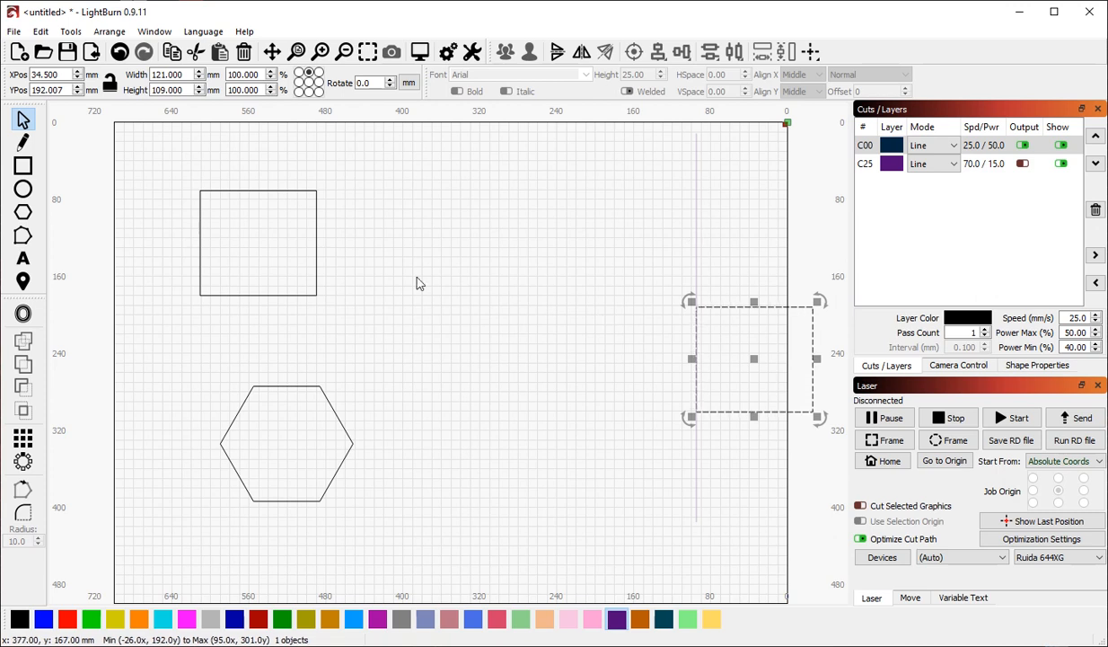
left_click_drag(755, 359, 259, 242)
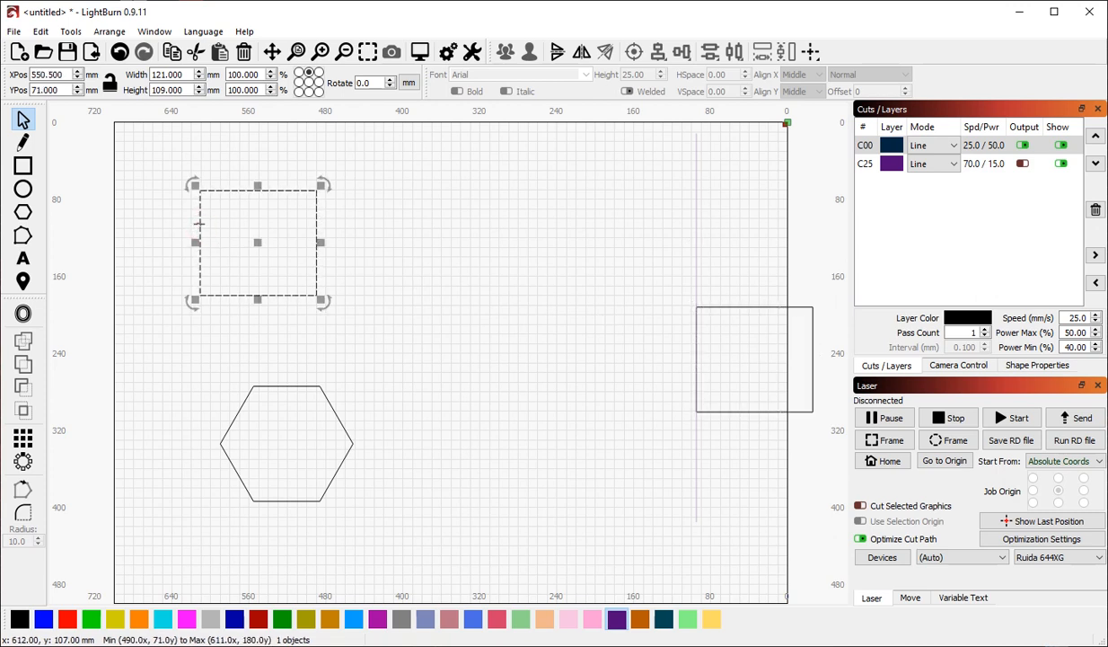
left_click_drag(259, 242, 754, 208)
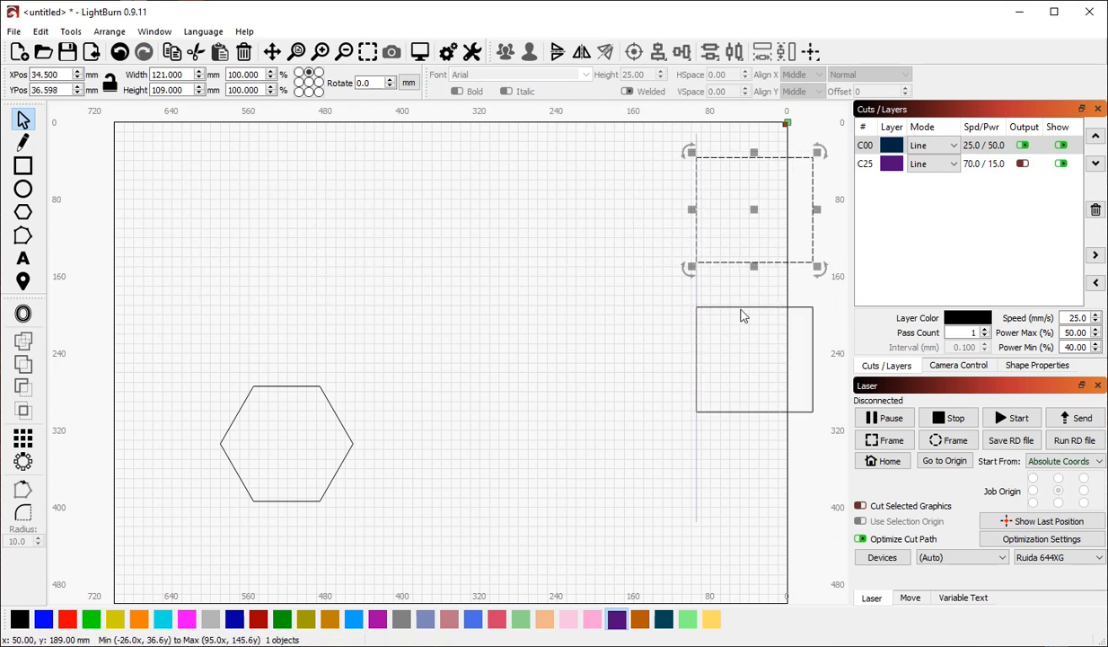
left_click(499, 297)
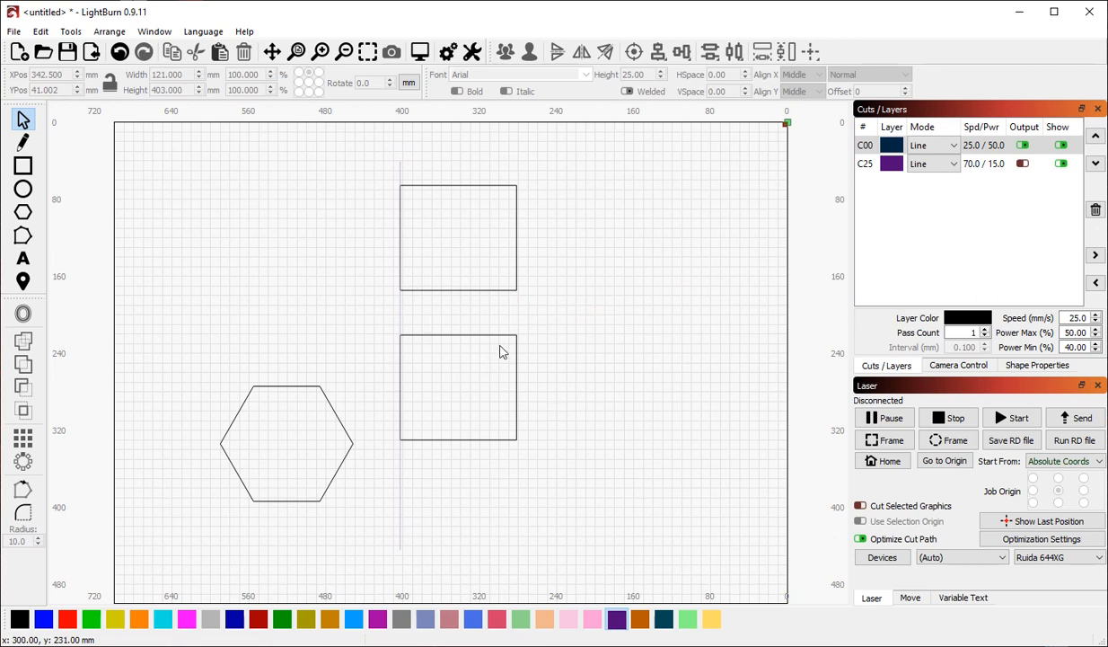
Drag the lower square down-right off the guide and nudge the upper one left
left_click(458, 386)
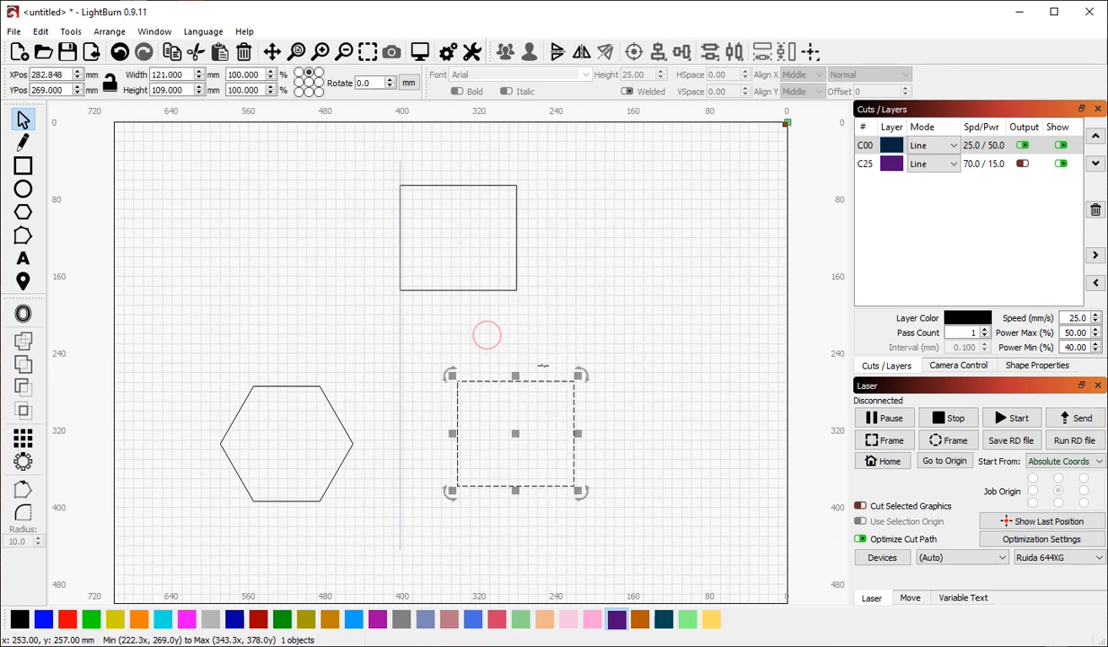
left_click_drag(513, 432, 538, 242)
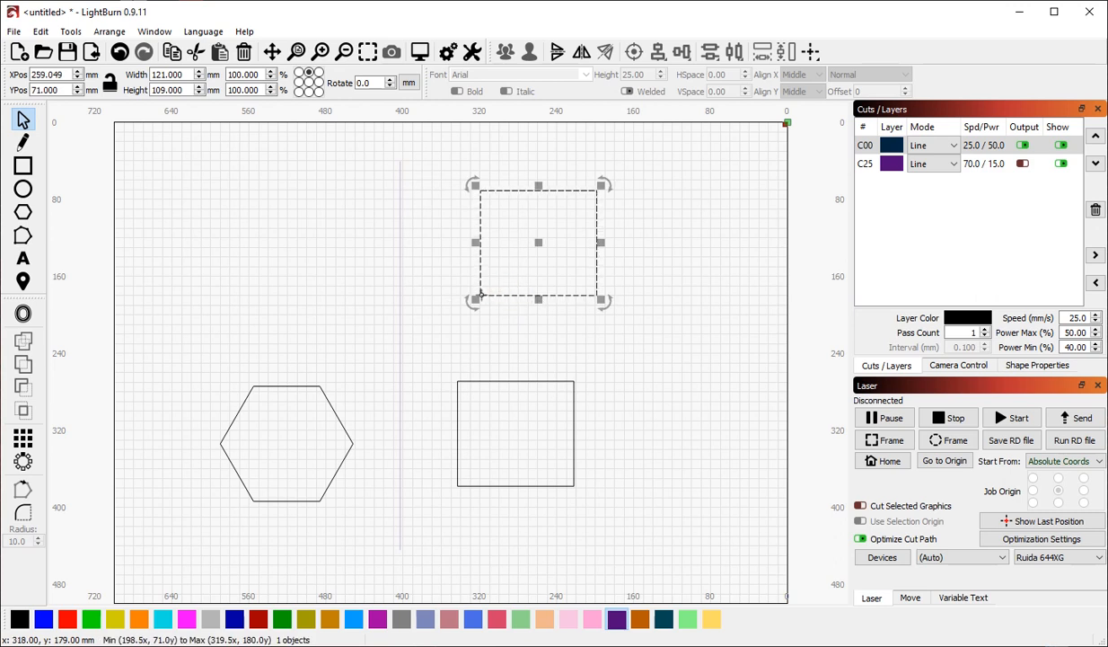
left_click_drag(539, 243, 512, 255)
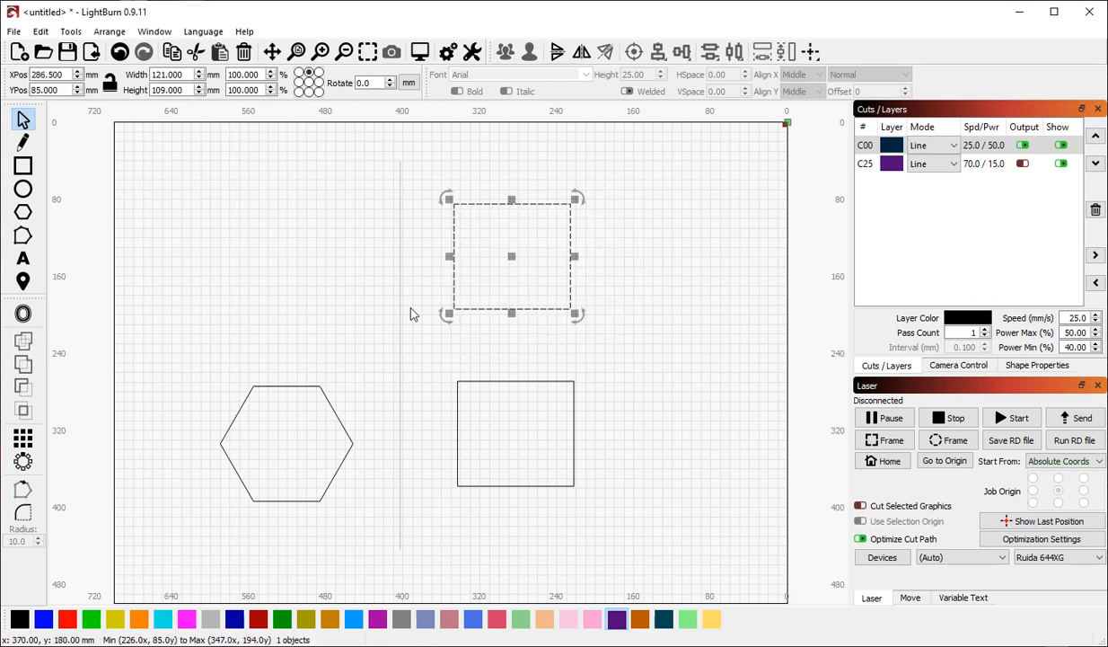